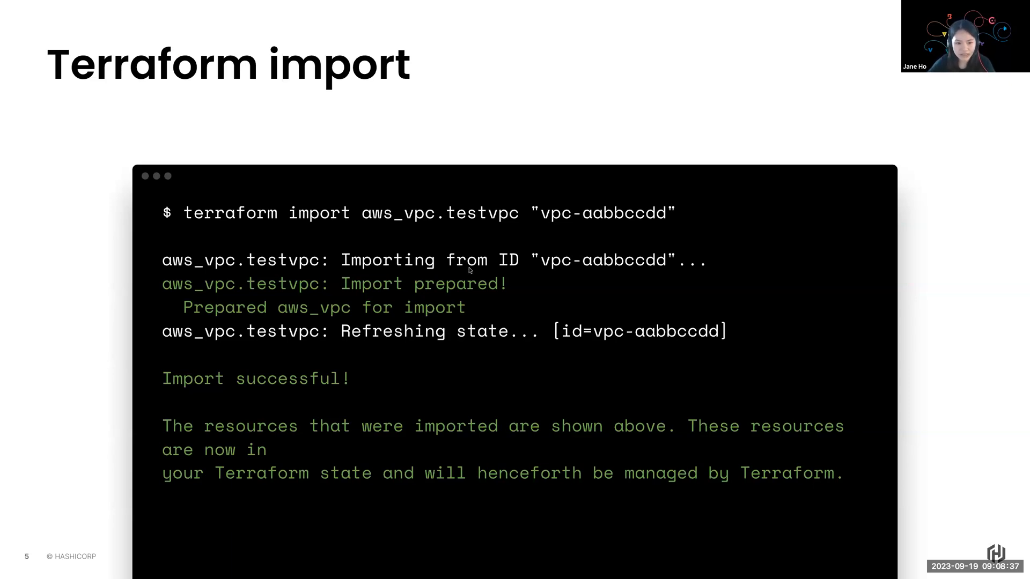
mouse_move(429, 229)
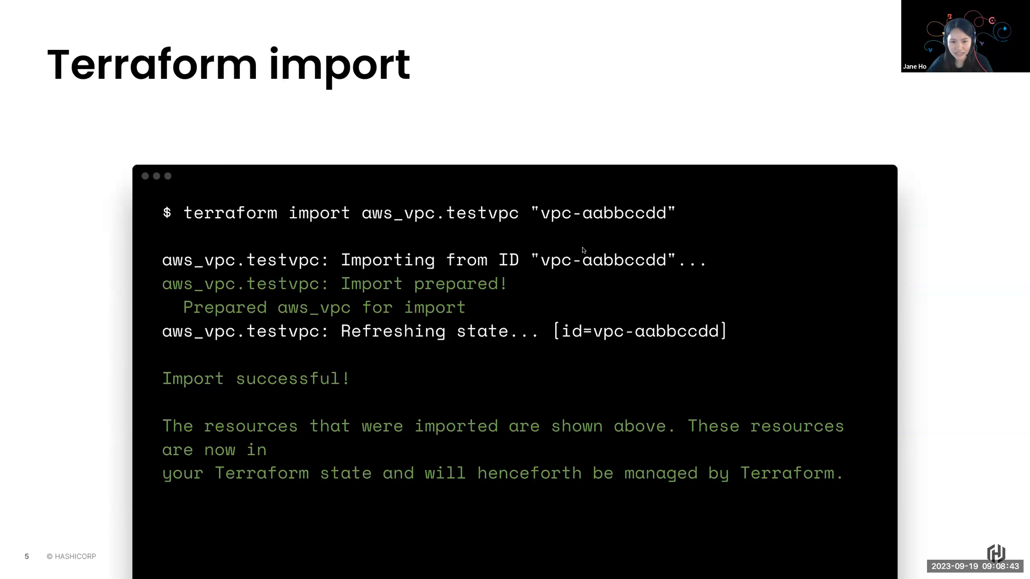
mouse_move(914, 324)
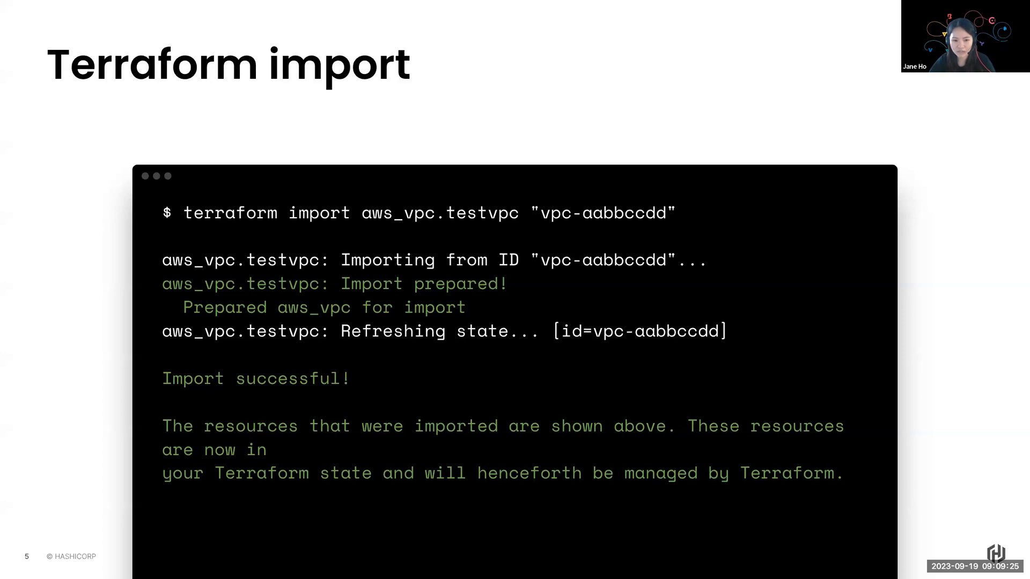
mouse_move(915, 324)
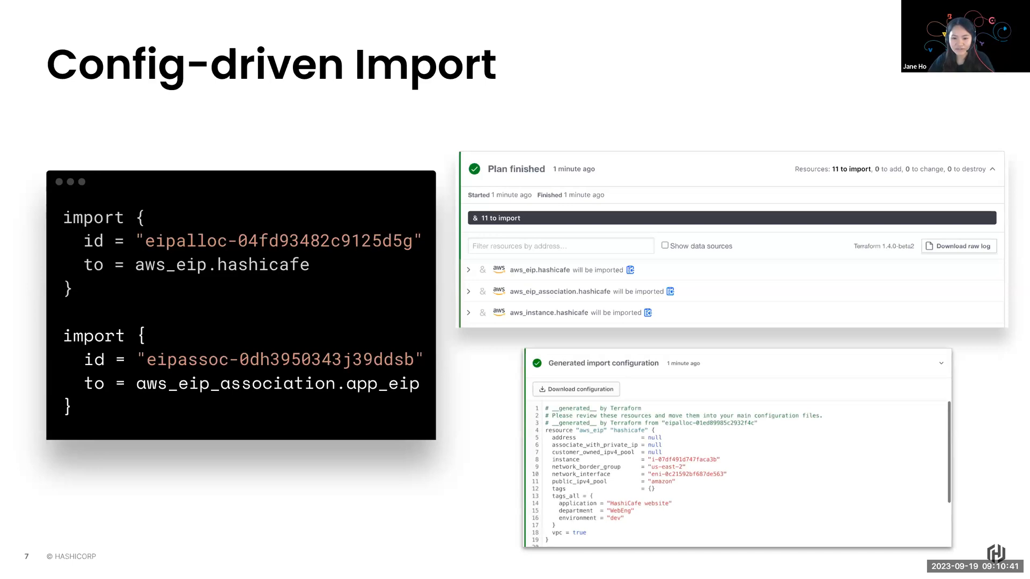
Step: Advance from the Config-driven Import slide to the section 03 'How it works' divider
key(Right)
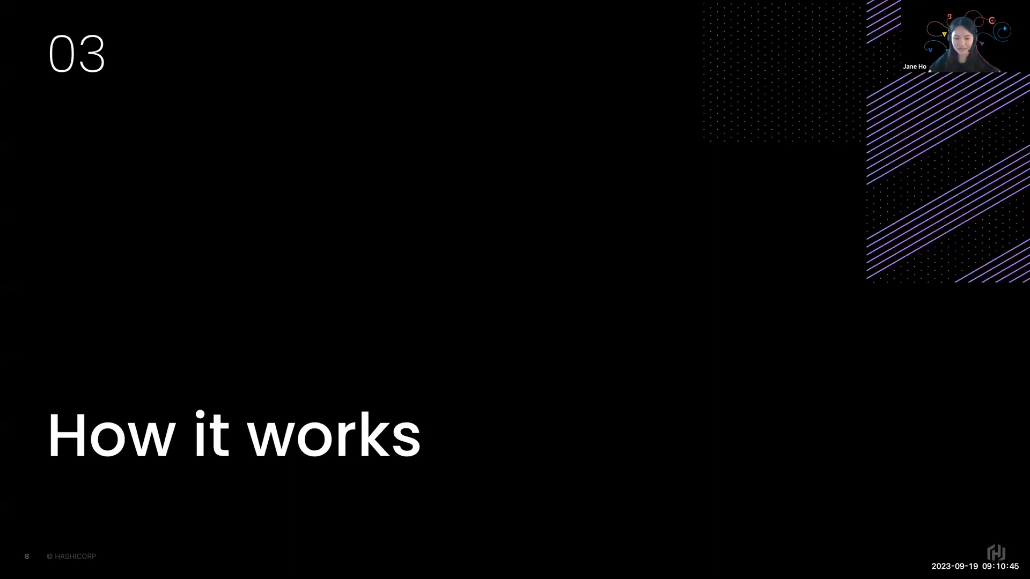
Step: Step through the How it works slides past 'Review generated configuration' into the live demo
key(Right)
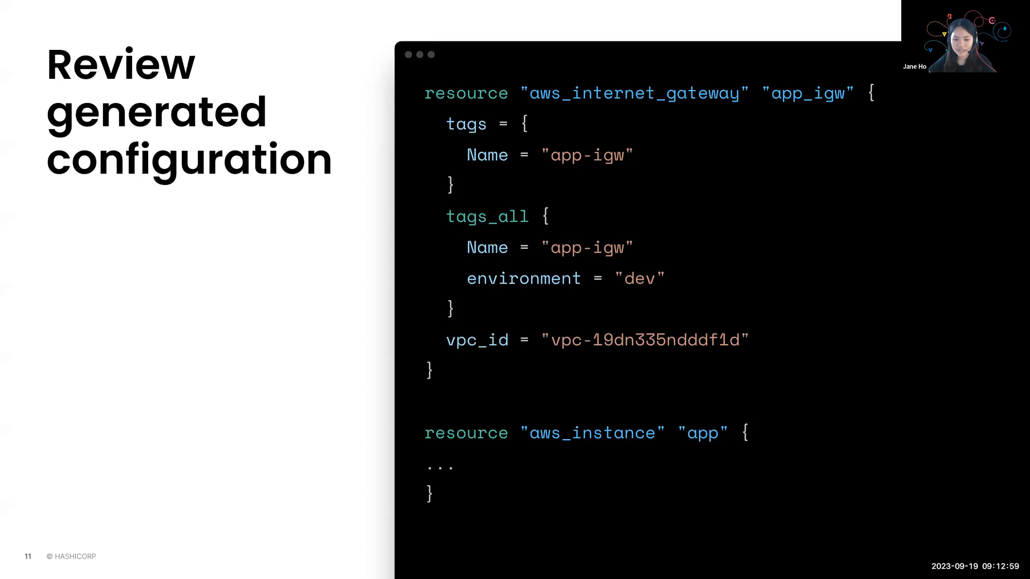
key(Right)
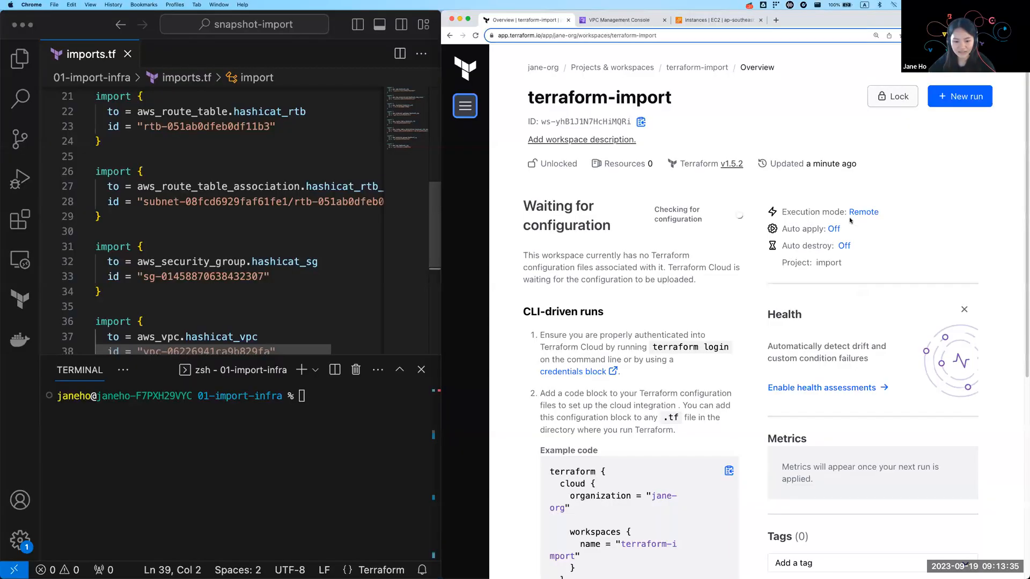
mouse_move(684, 14)
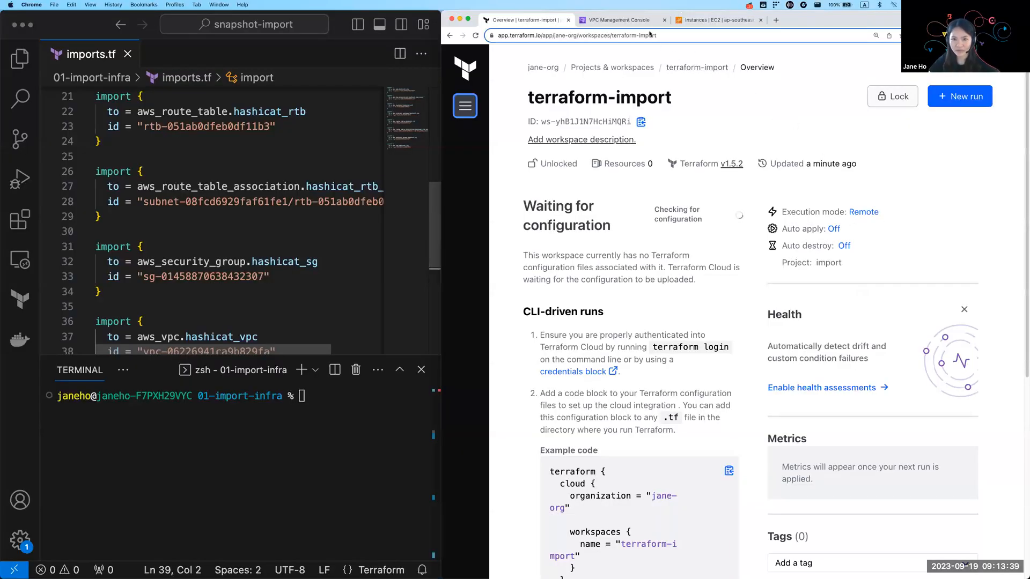
Step: View the filtered jh-config-import VPC list and running EC2 instances in the AWS console
click(618, 20)
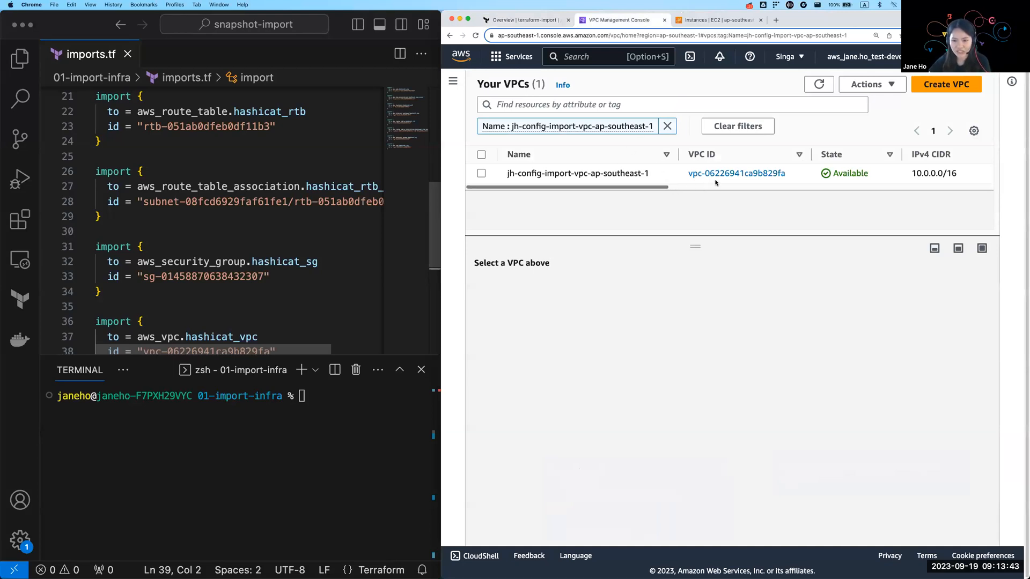
click(719, 19)
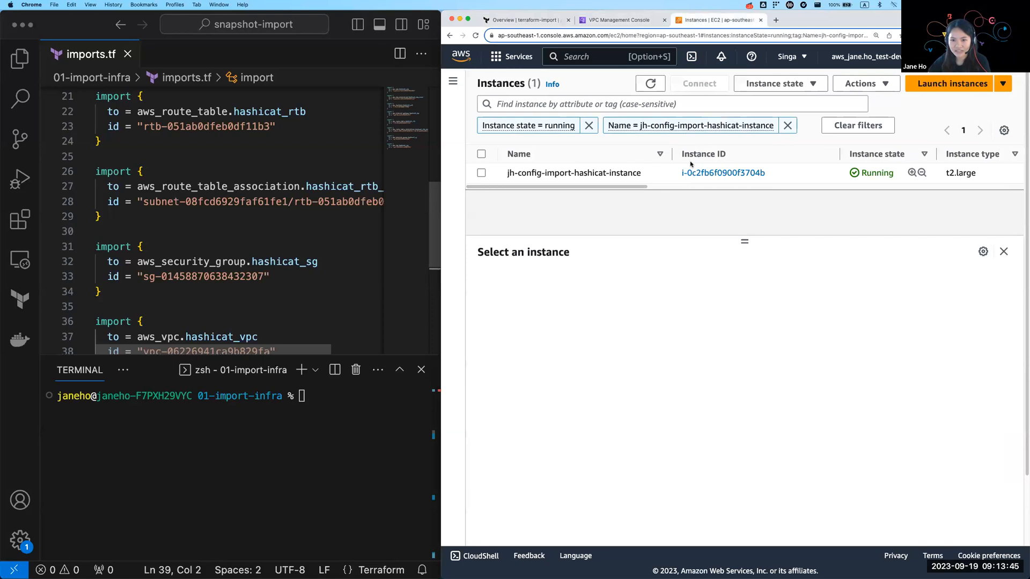
click(618, 19)
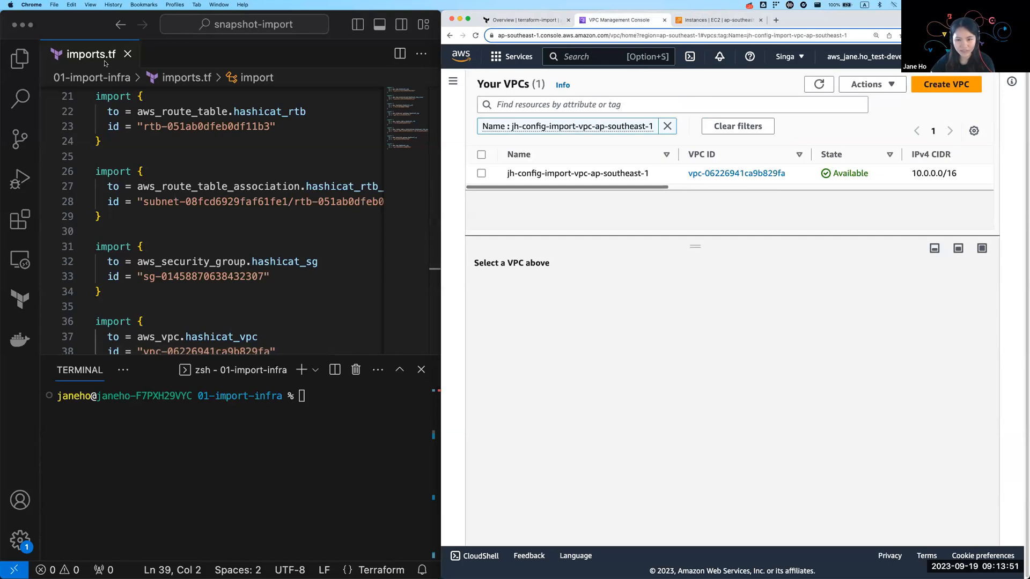
scroll(up, 3)
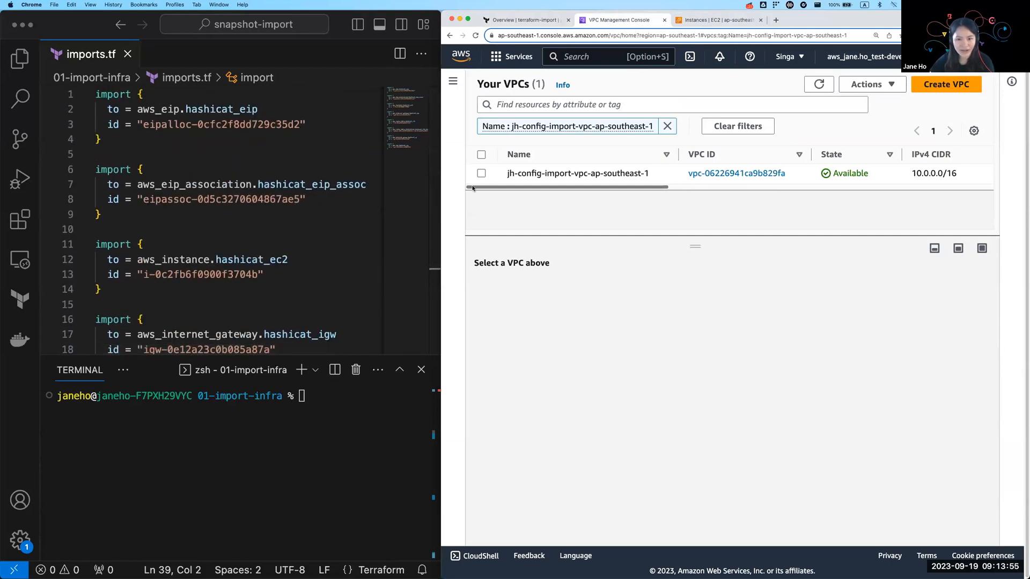
Step: Compare the VPC and EC2 instance IDs in imports.tf with the console's running instances list
scroll(down, 3)
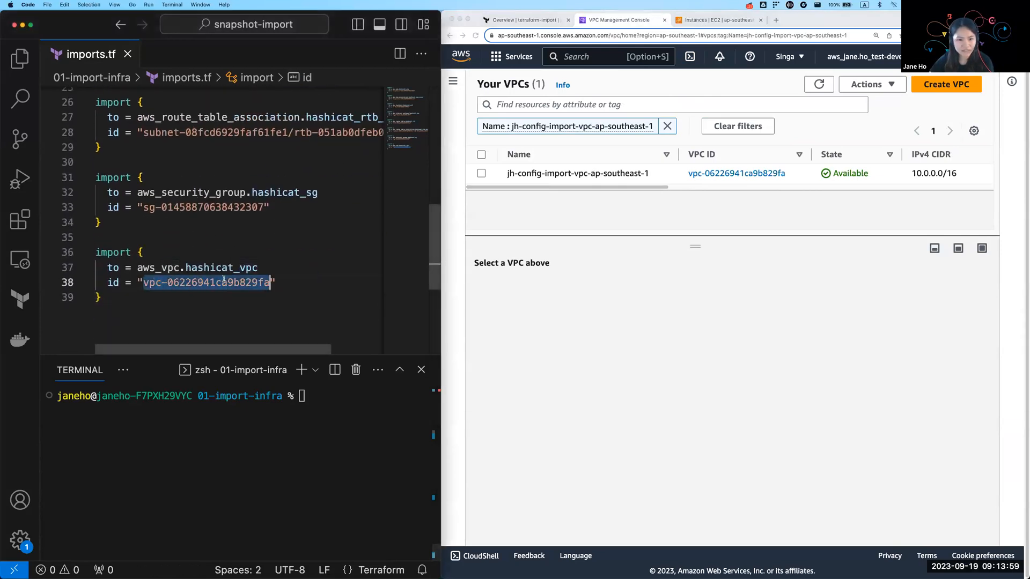
mouse_move(766, 181)
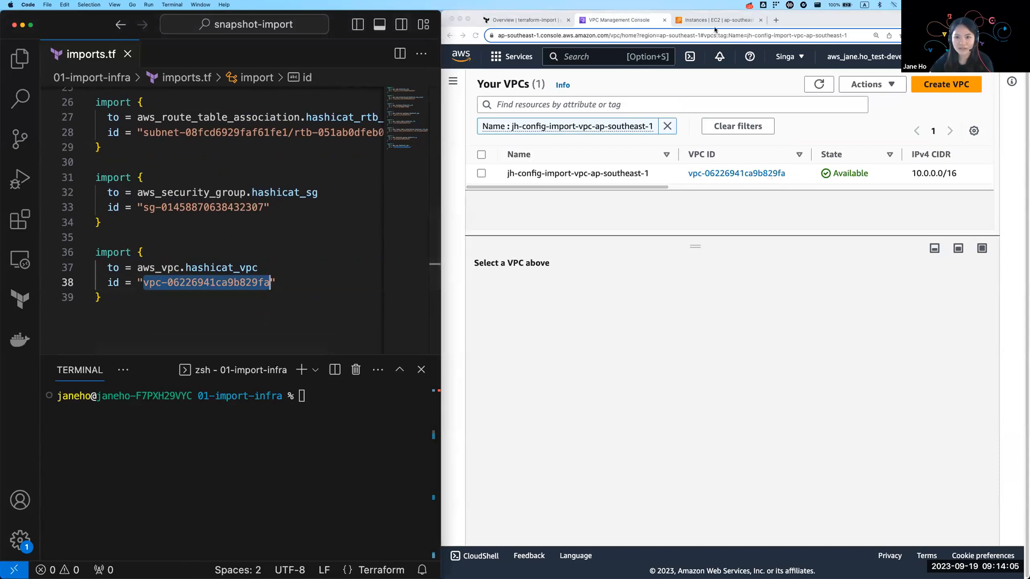
click(714, 19)
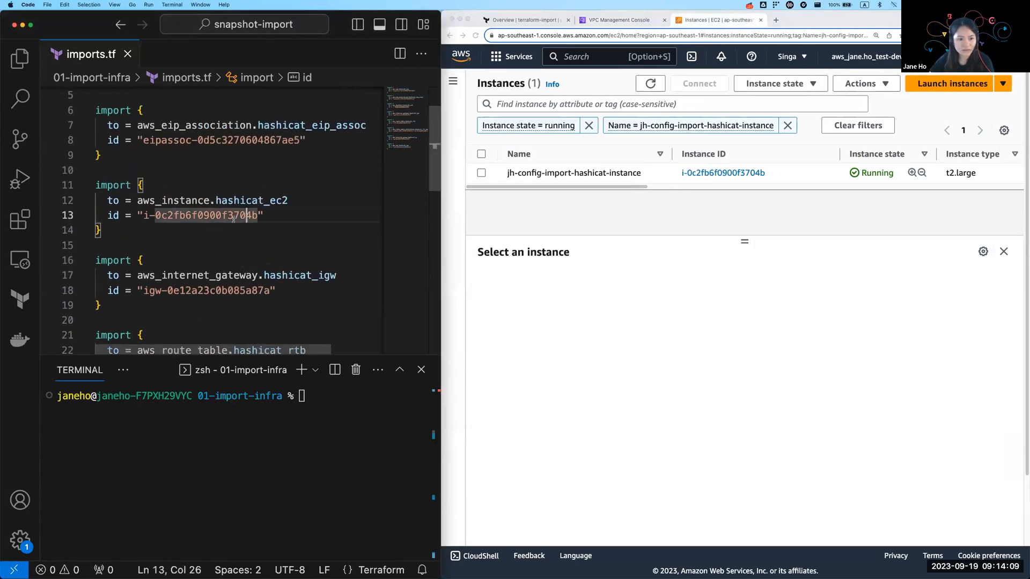
double_click(201, 215)
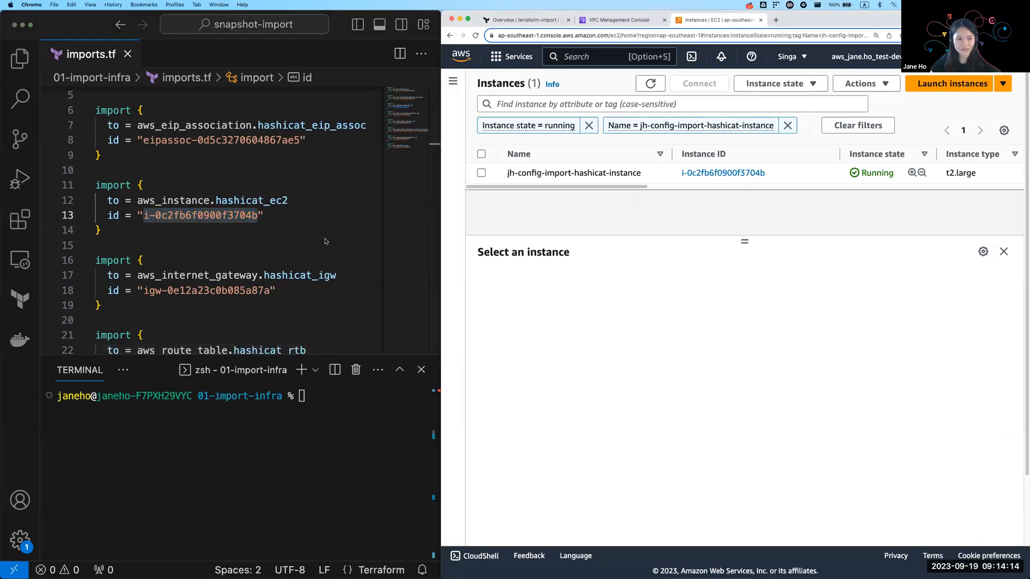
scroll(down, 3)
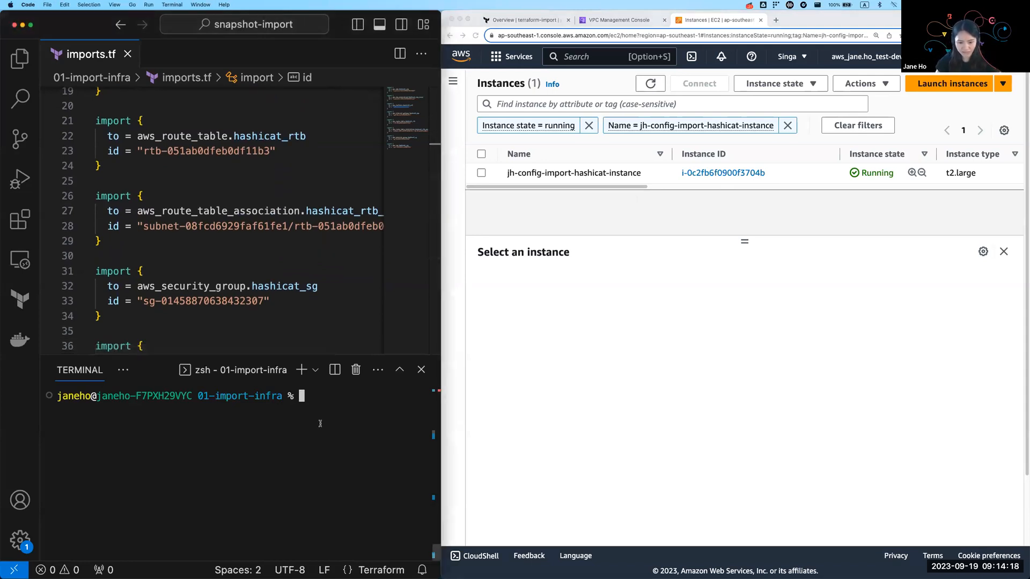
Step: Run terraform plan -generate-config-out=generated.tf and view the Terraform Cloud workspace overview
text(terraform)
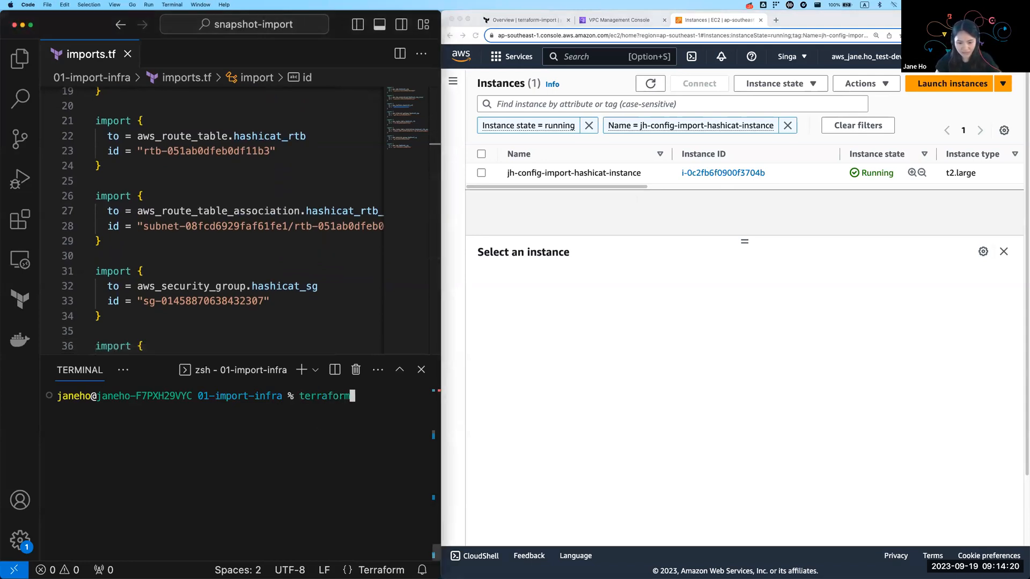
text(pla)
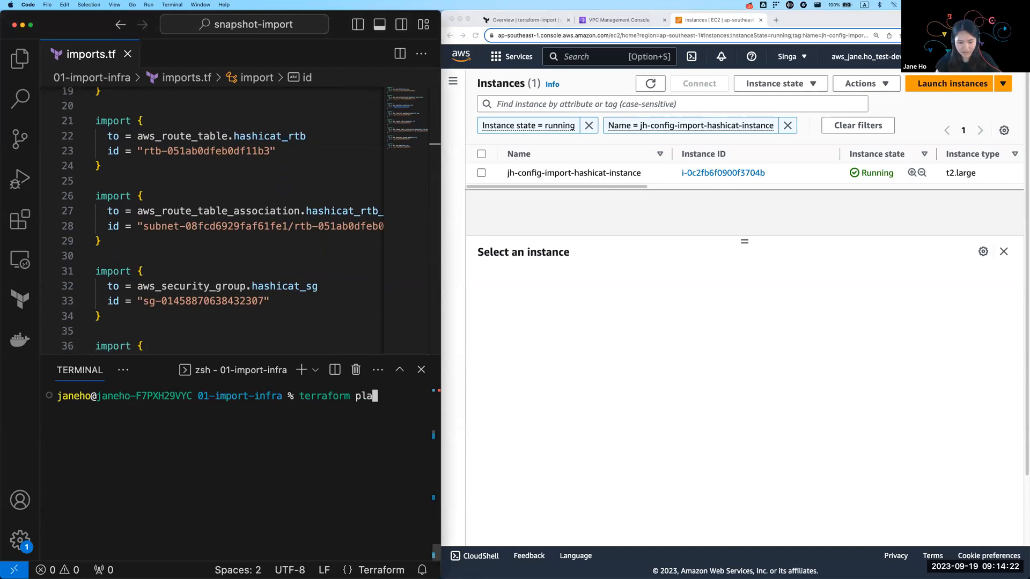
text(n -generate-)
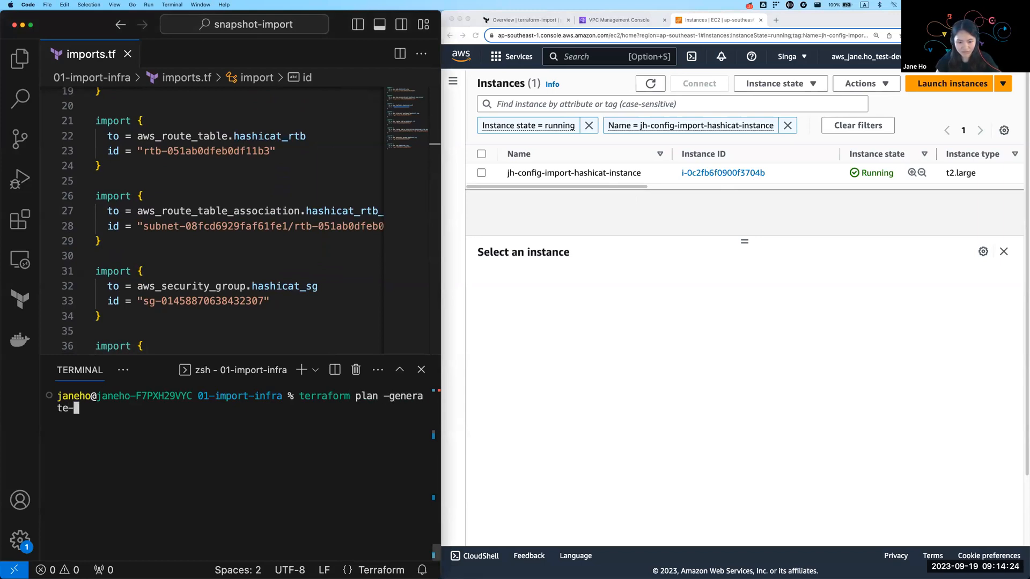
text(config-out=)
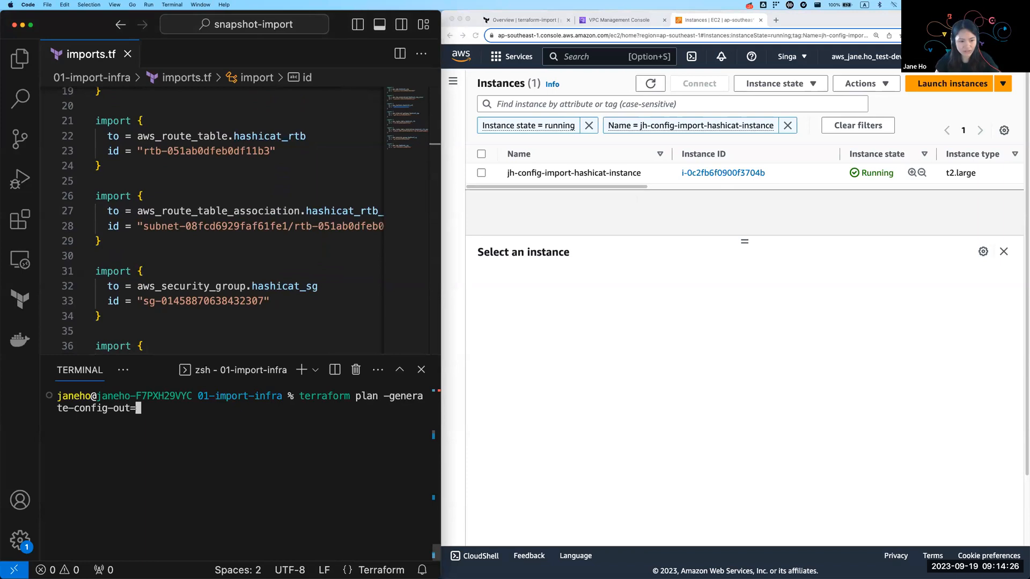
text(generated.tf)
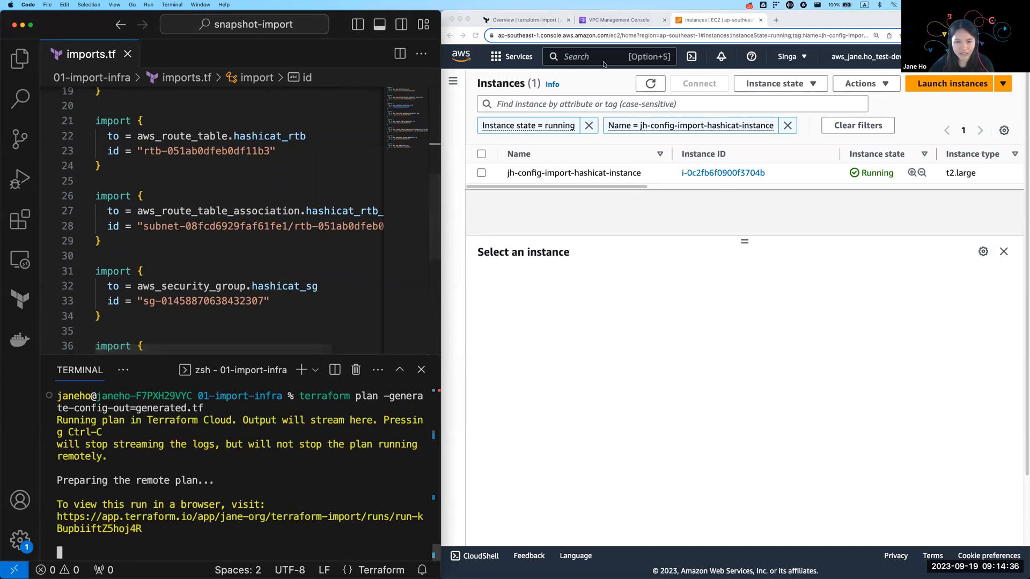
click(522, 19)
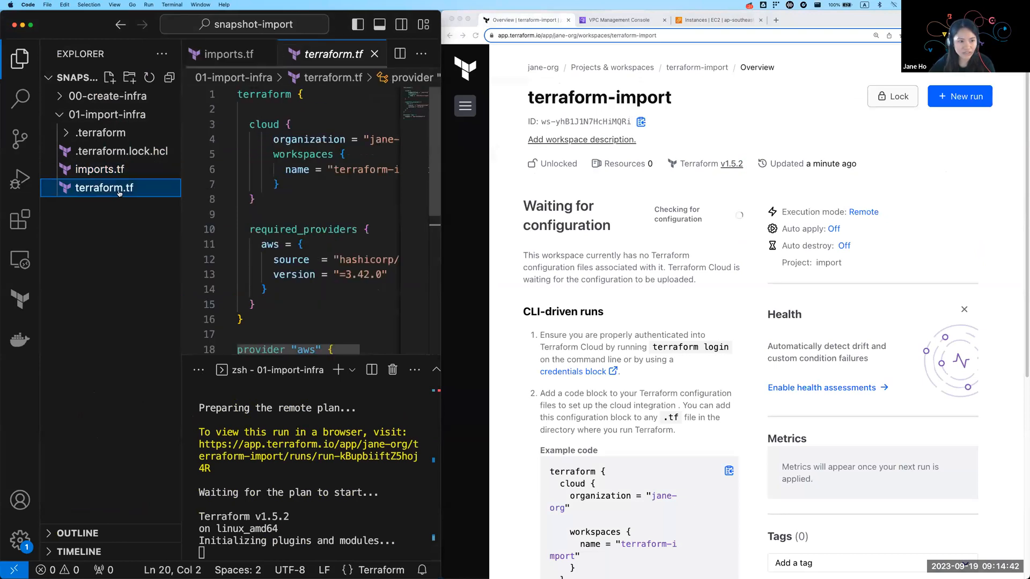
Step: Review the cloud workspace and AWS provider region blocks in terraform.tf at full editor width
click(19, 58)
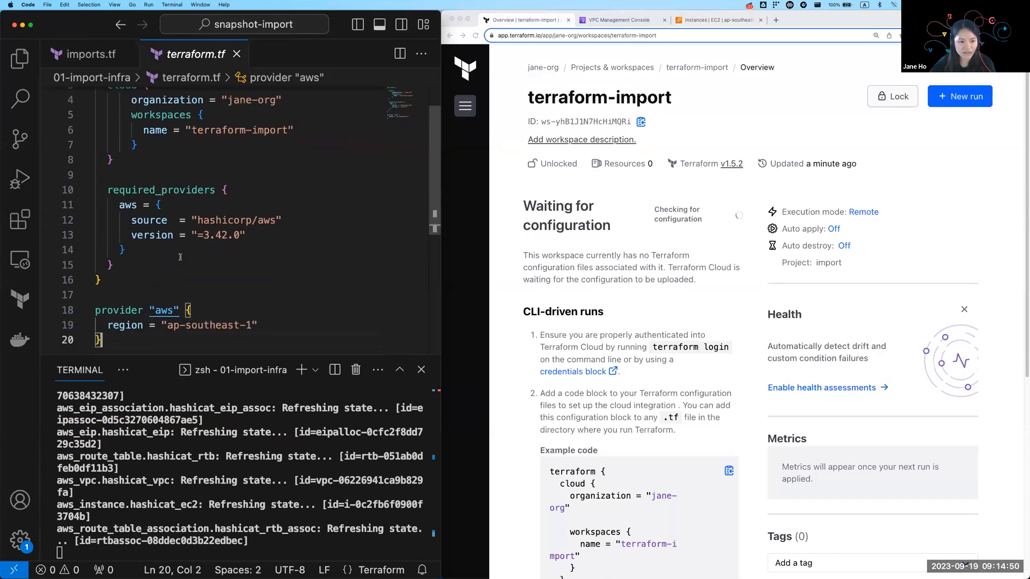
scroll(up, 3)
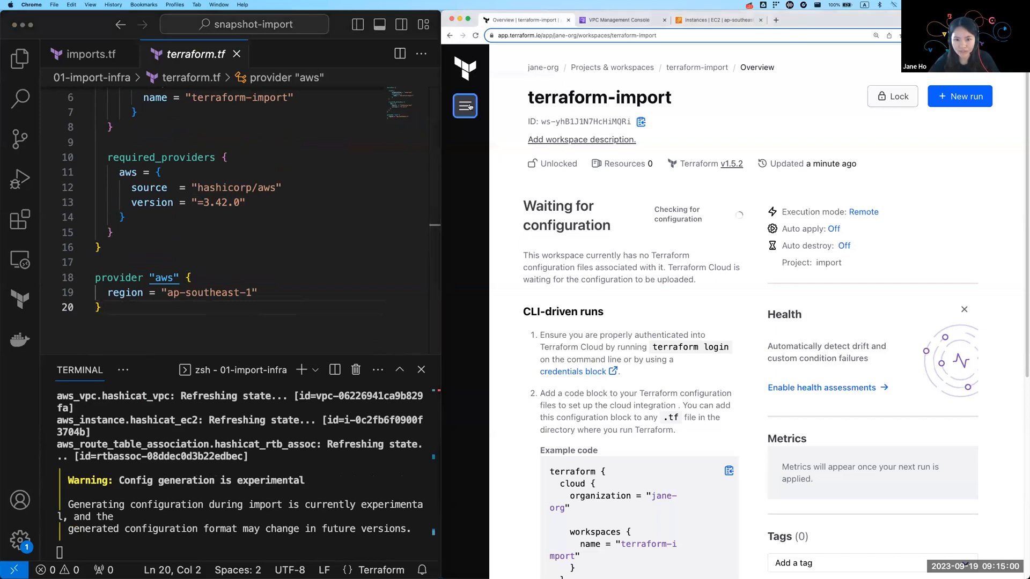
Step: View the latest Terraform Cloud run with 8 resources to import and its Generated configuration
click(464, 107)
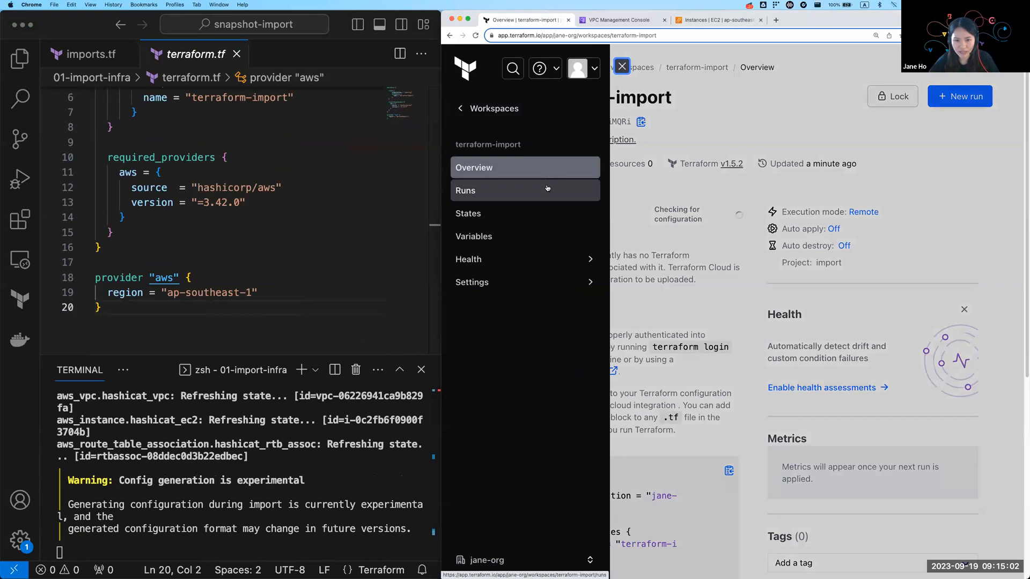
click(525, 191)
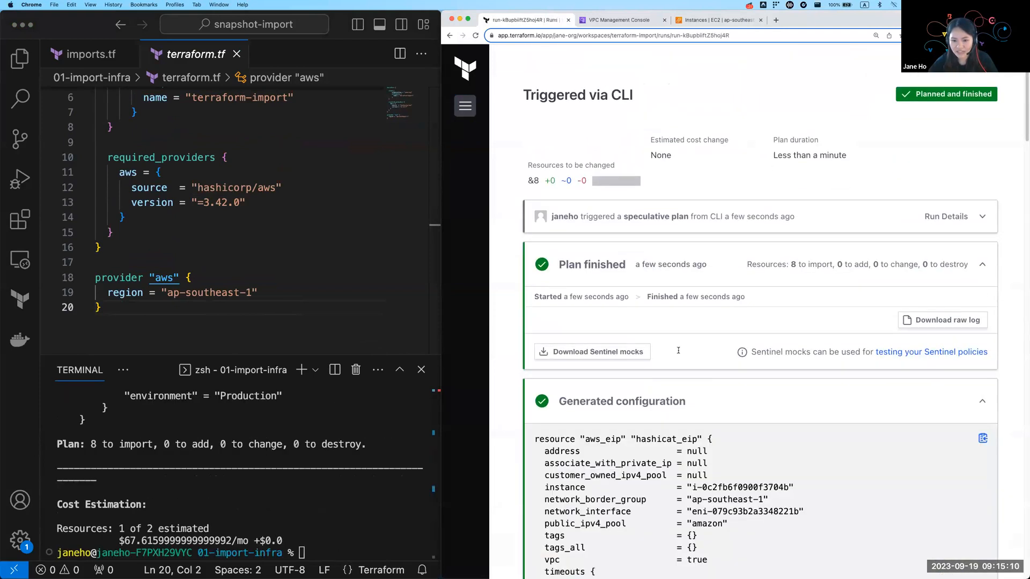
scroll(down, 3)
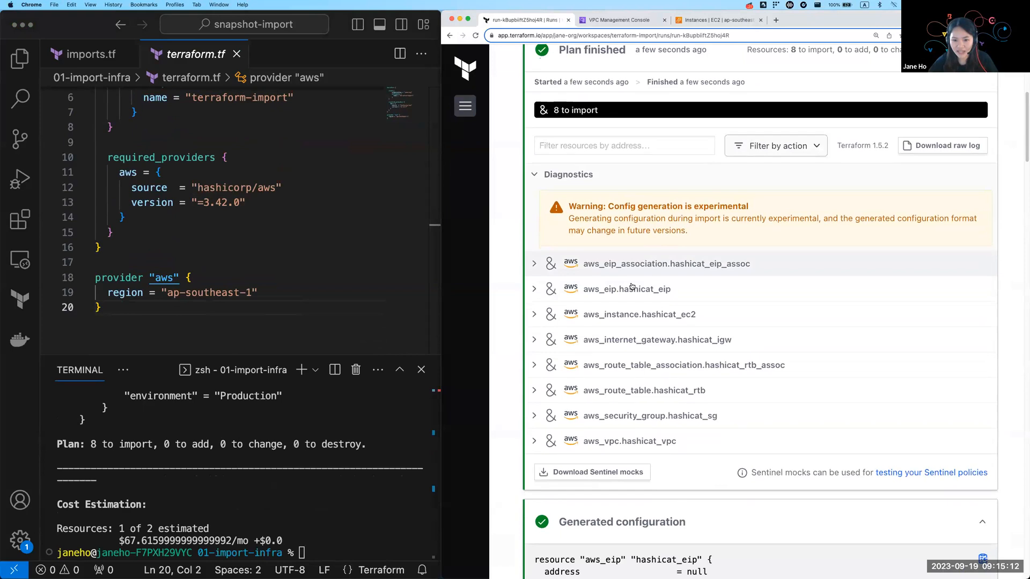
scroll(down, 3)
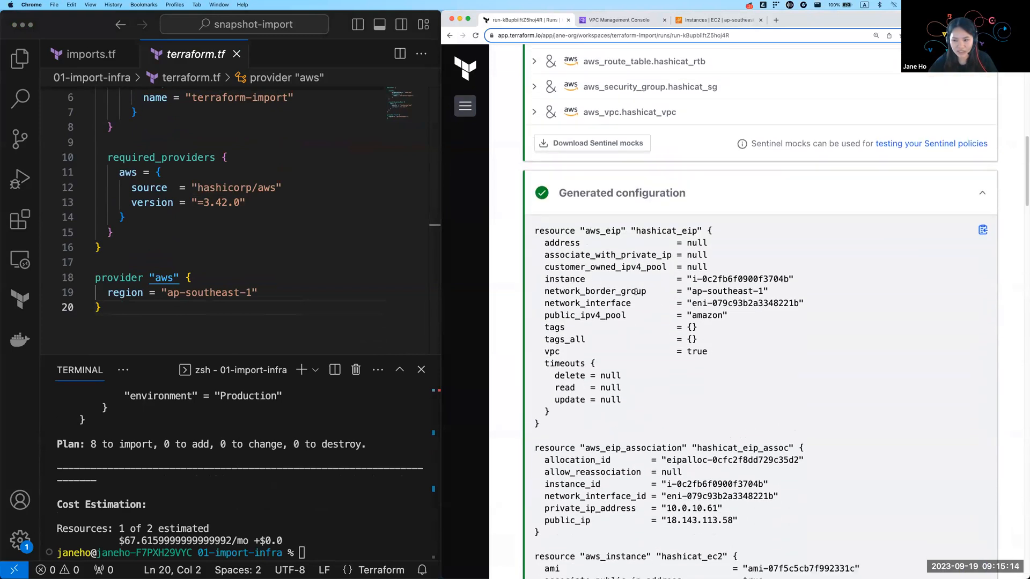
scroll(down, 3)
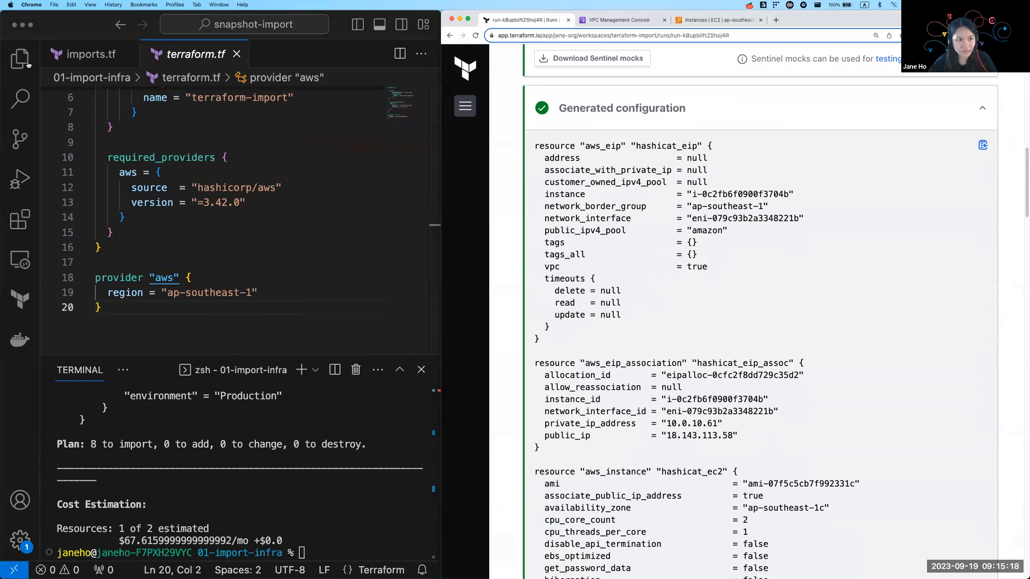
click(19, 58)
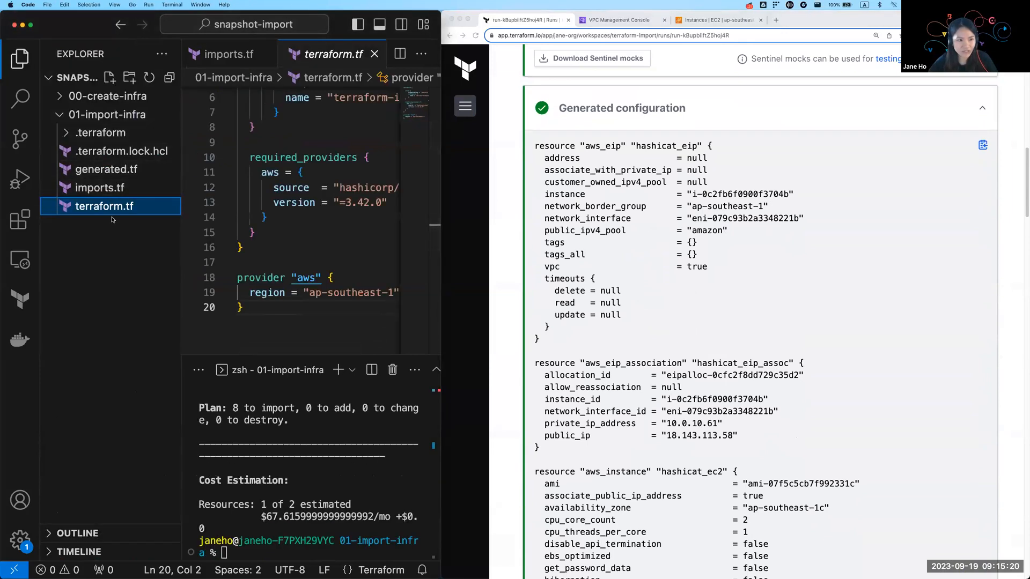
Step: Review the generated EIP, EIP association and EC2 instance blocks in generated.tf
click(106, 169)
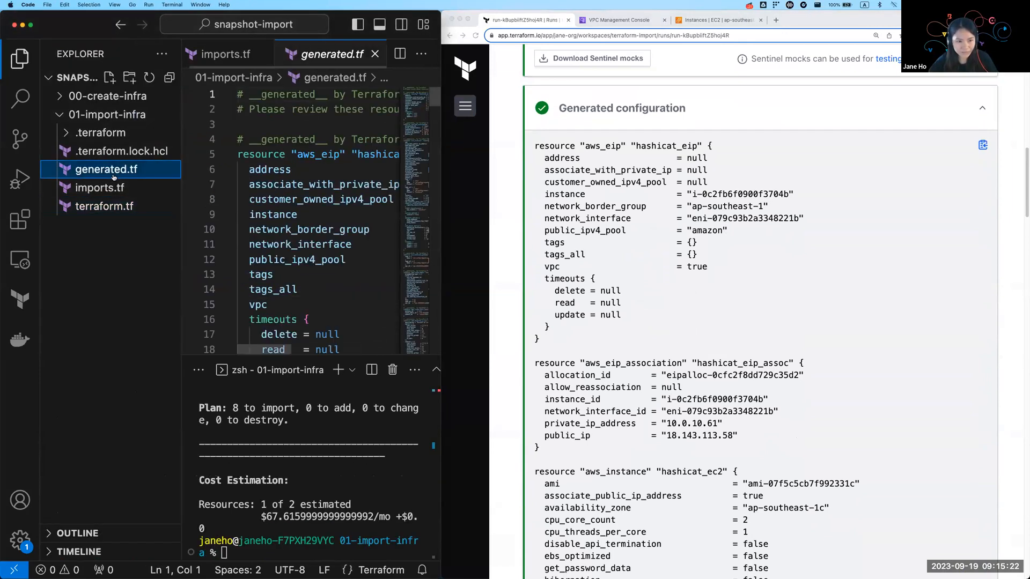
click(19, 60)
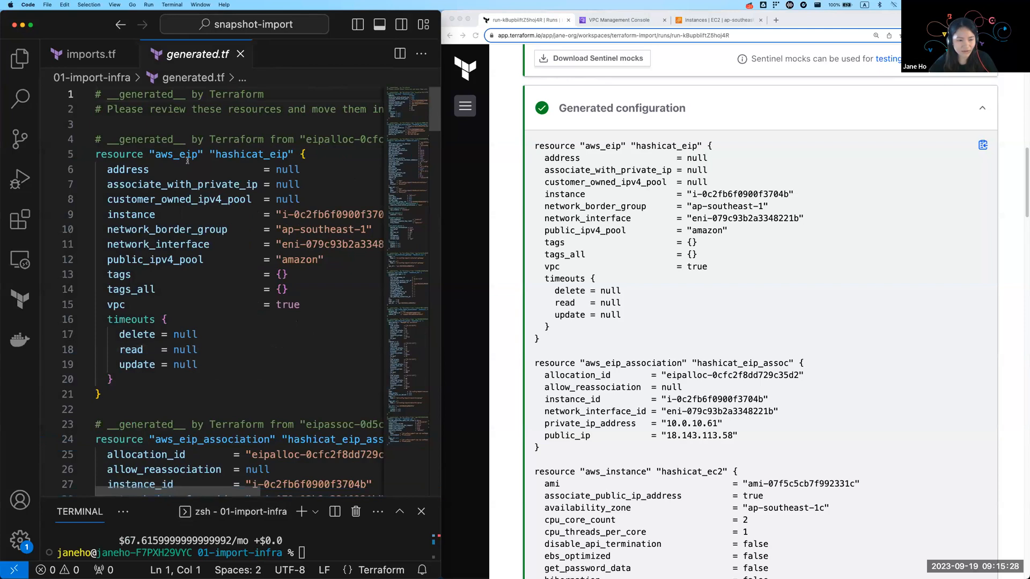
scroll(down, 3)
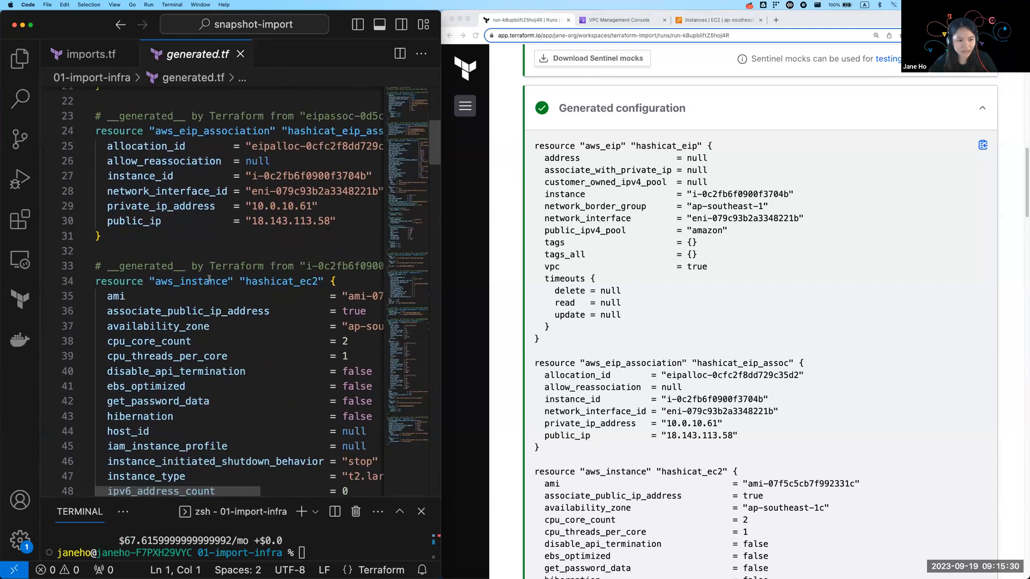
scroll(down, 3)
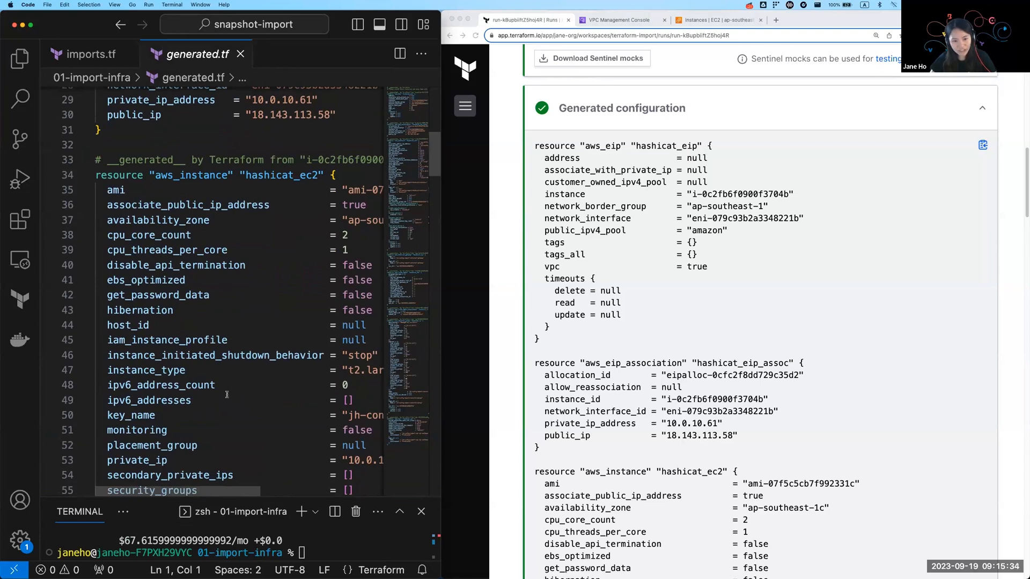
scroll(up, 3)
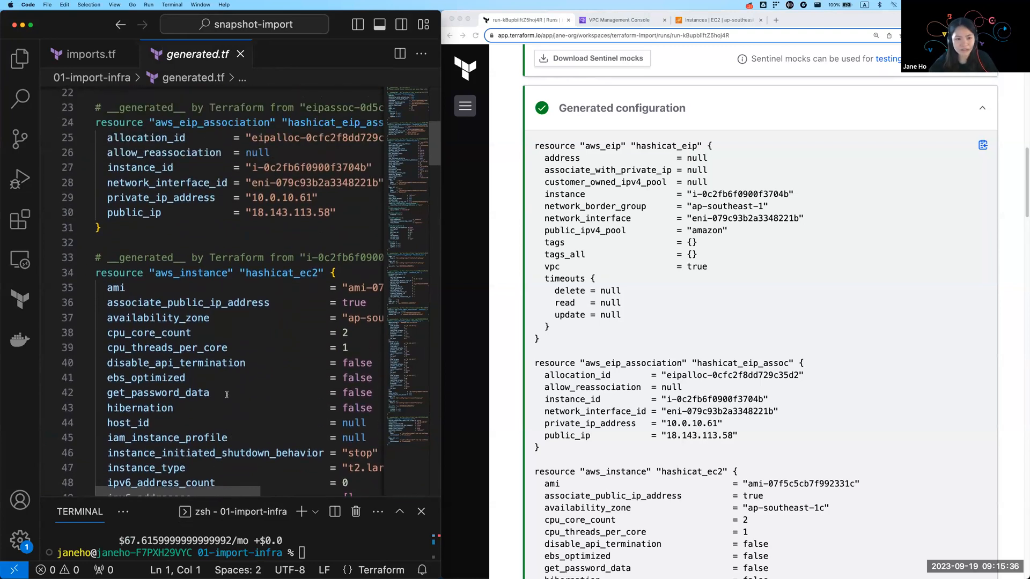
scroll(up, 3)
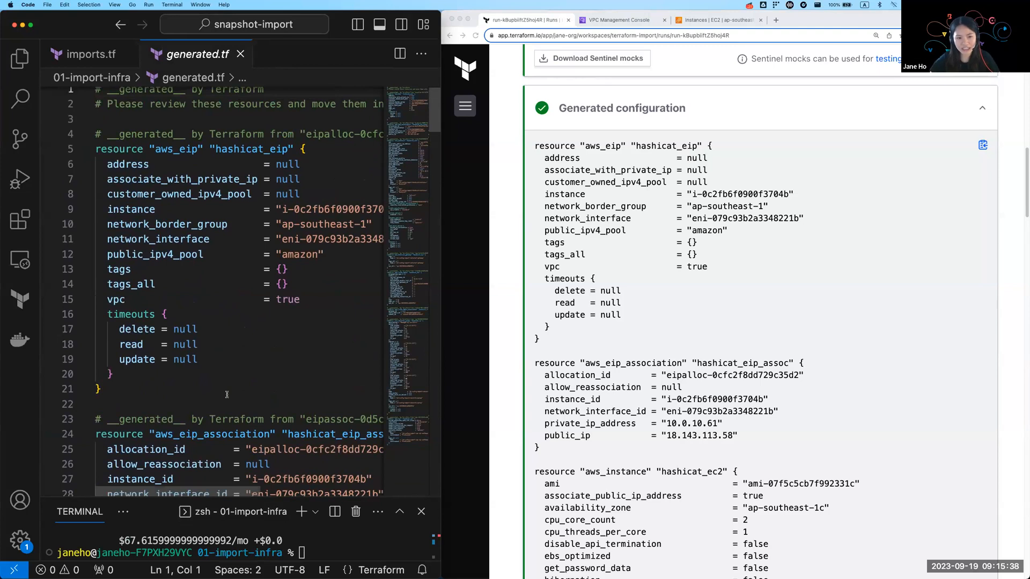
mouse_move(197, 368)
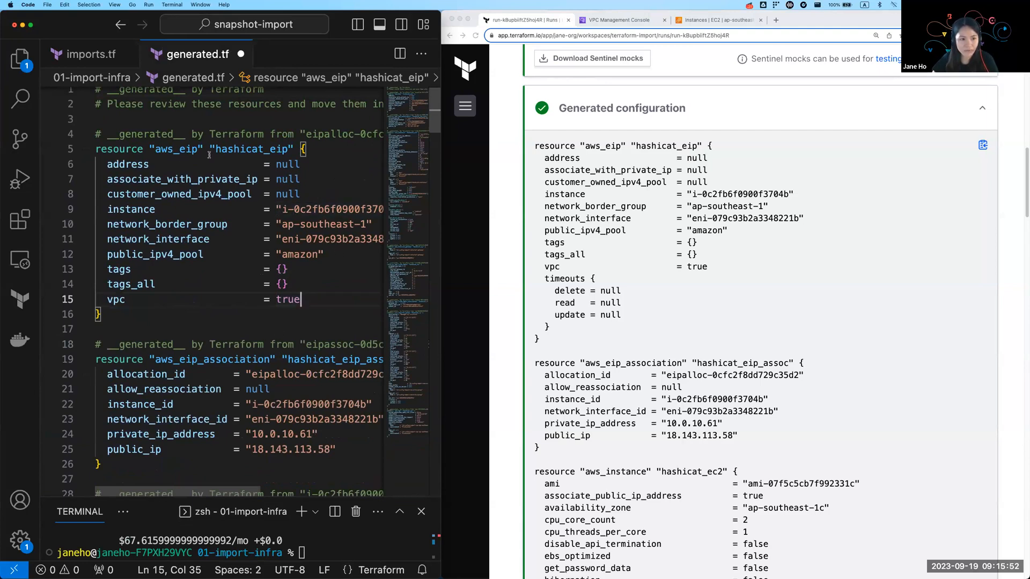
Step: Delete the timeouts block from the aws_eip resource in generated.tf
double_click(329, 209)
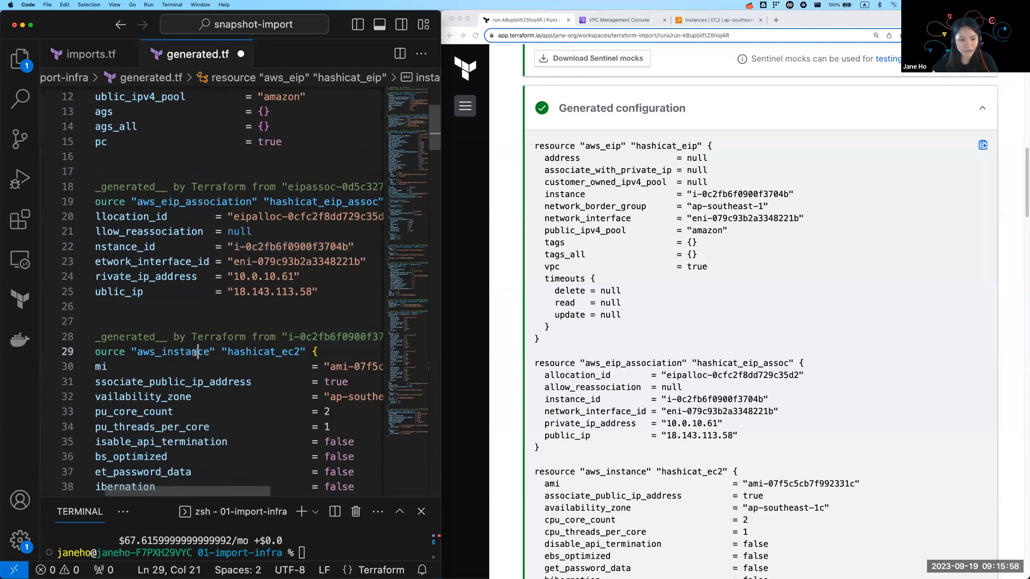
double_click(172, 352)
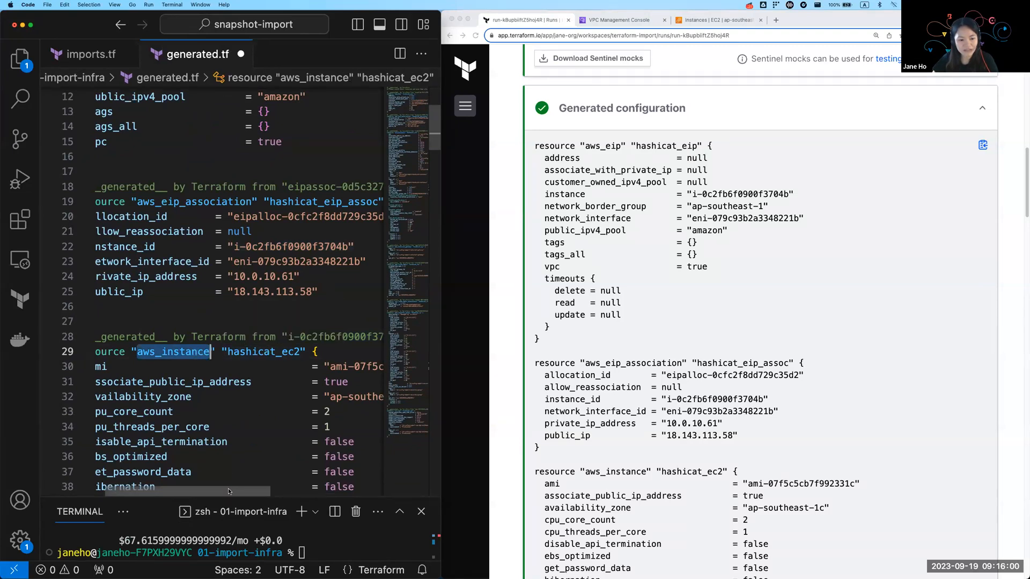
scroll(down, 3)
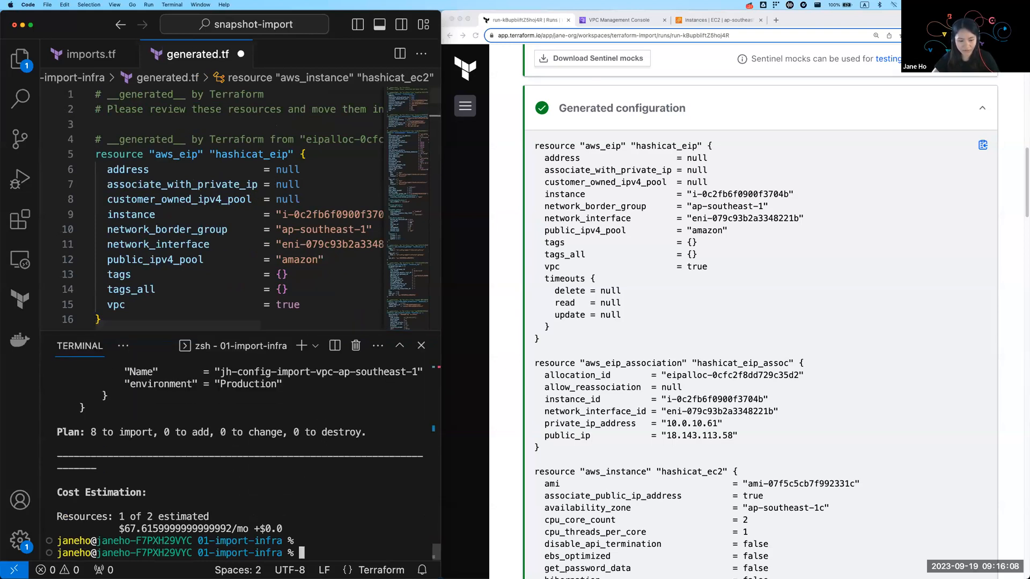
Step: Enter a new terraform command in the project terminal to kick off the next run
text(terraform)
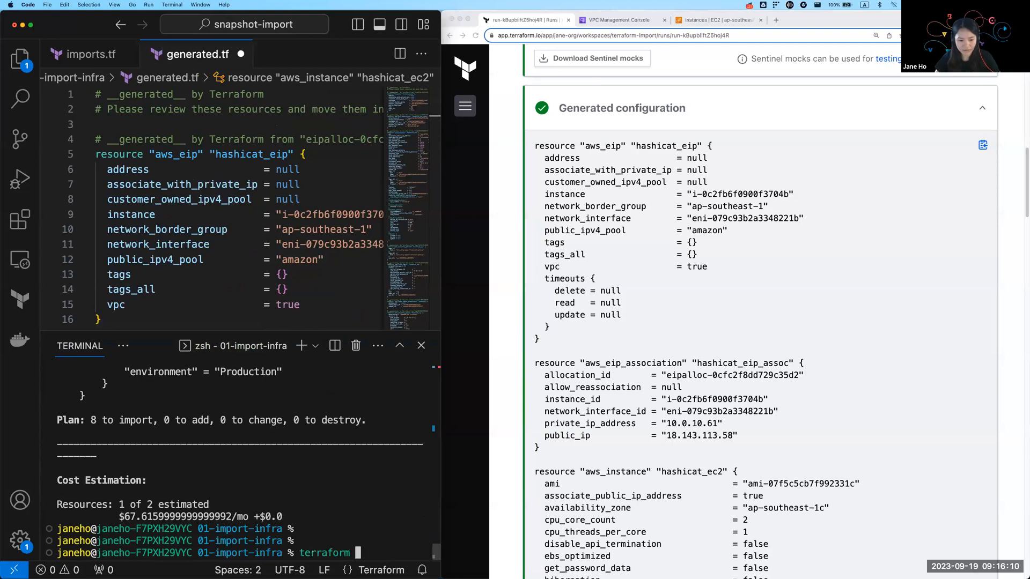
text(ply)
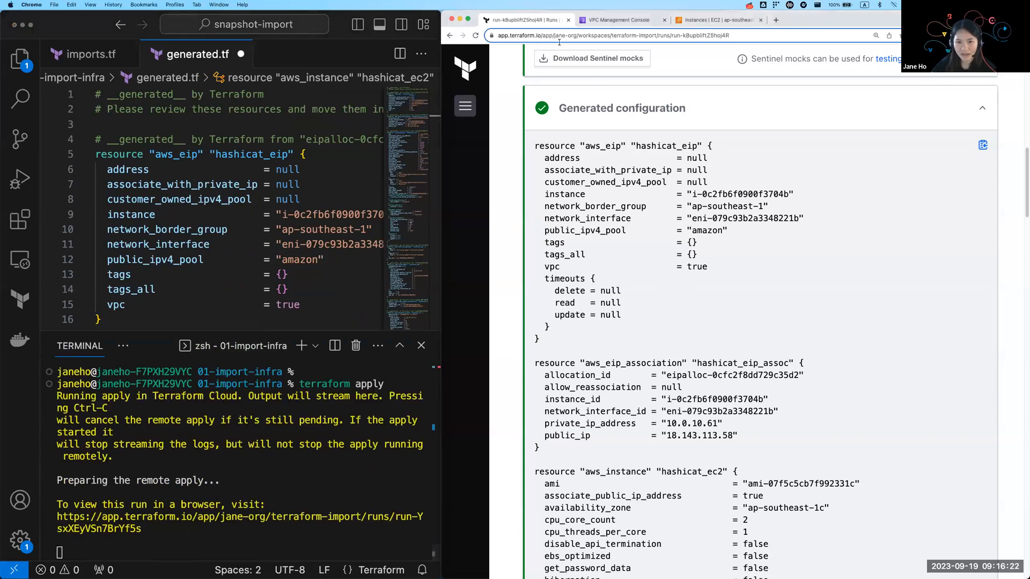
Step: Review the workspace's Variables page to check the configured credentials
click(464, 105)
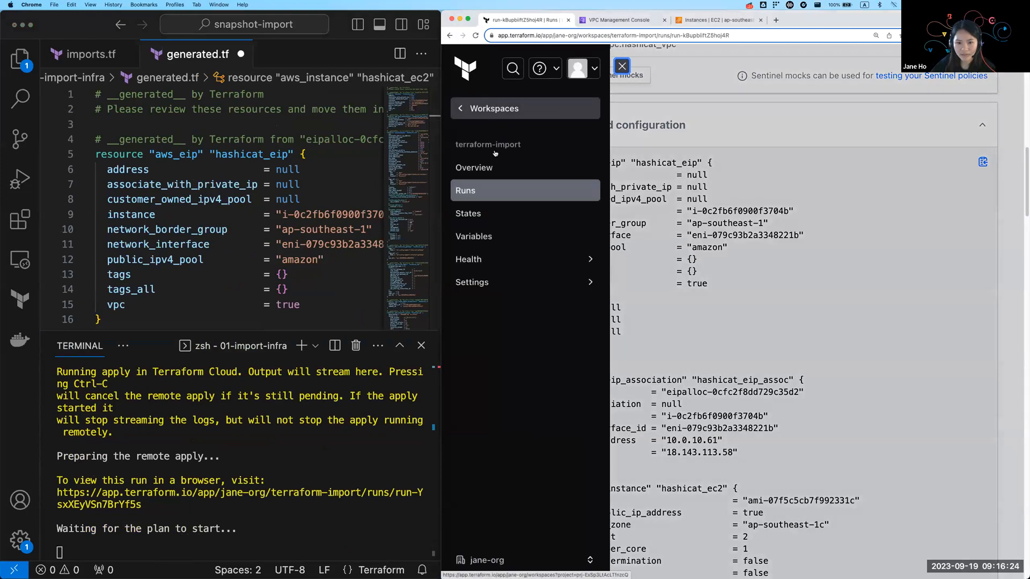
click(465, 191)
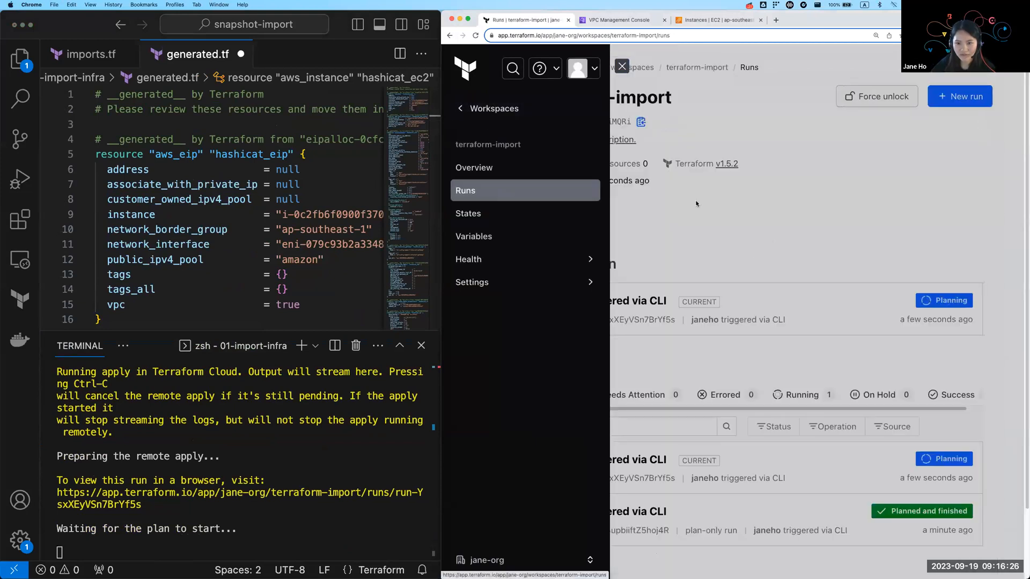
click(621, 67)
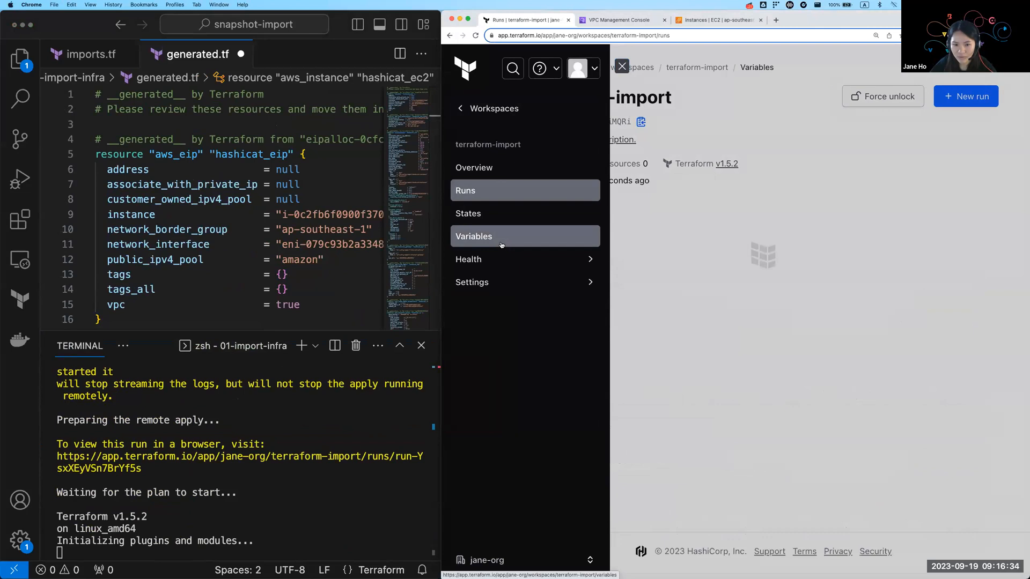
click(473, 236)
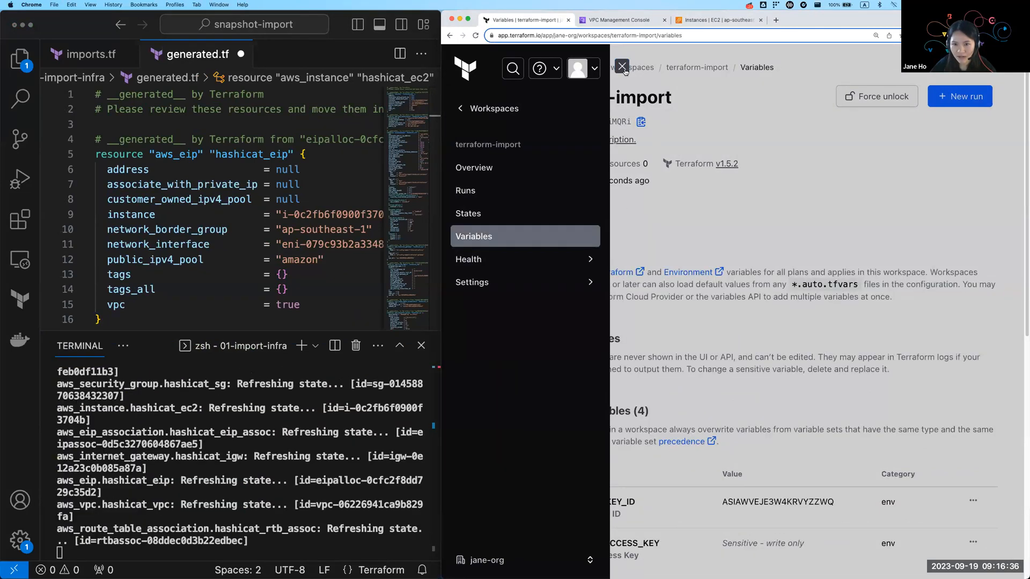
click(621, 67)
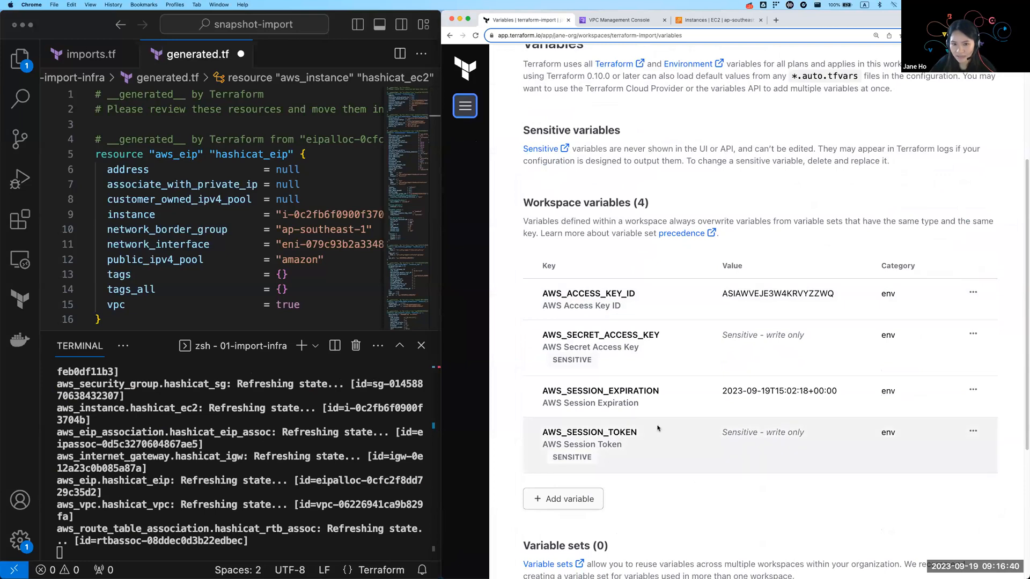
Step: Return to Runs and view the current CLI-triggered run showing 8 resources to import
click(464, 105)
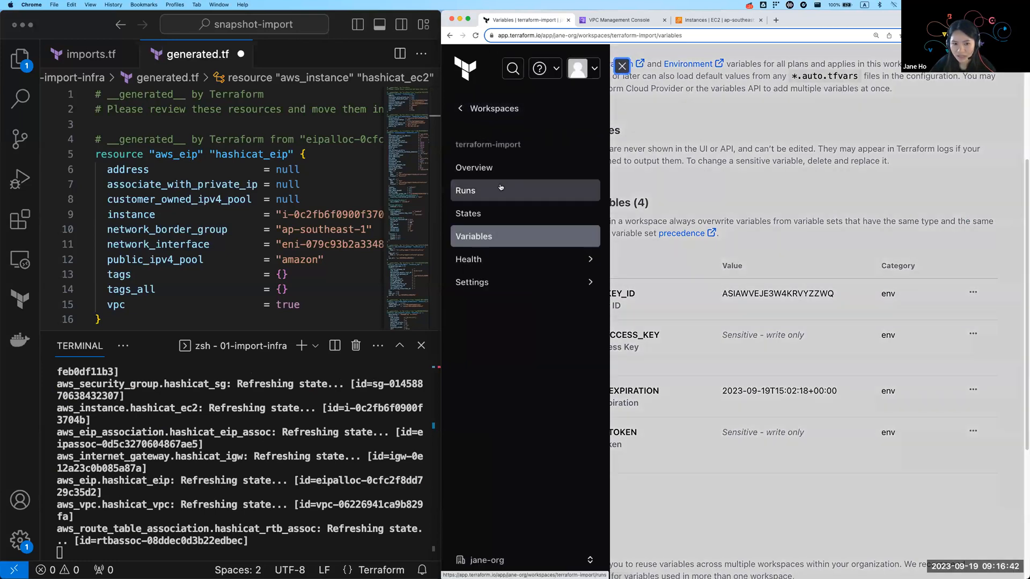
click(465, 191)
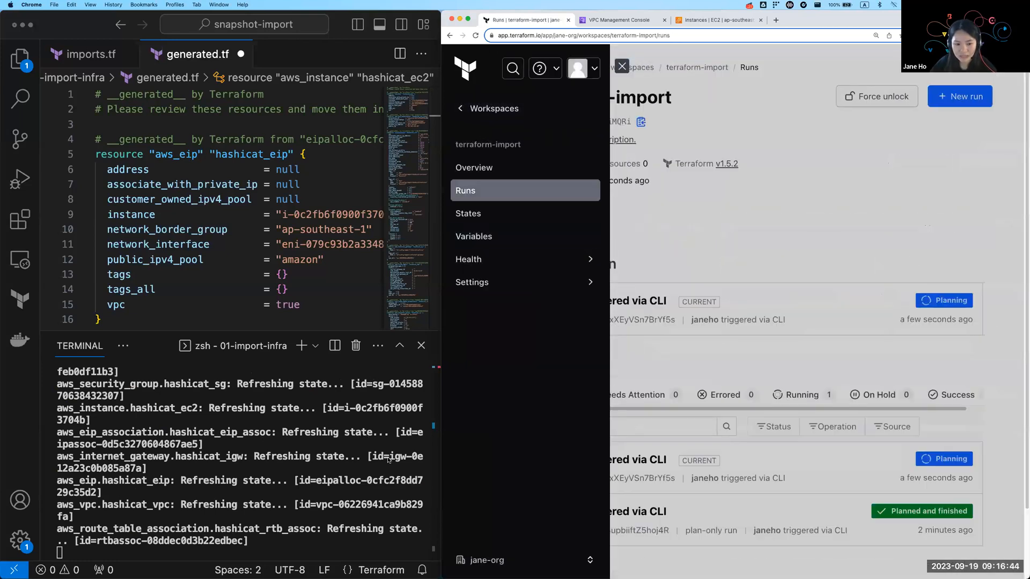
click(621, 66)
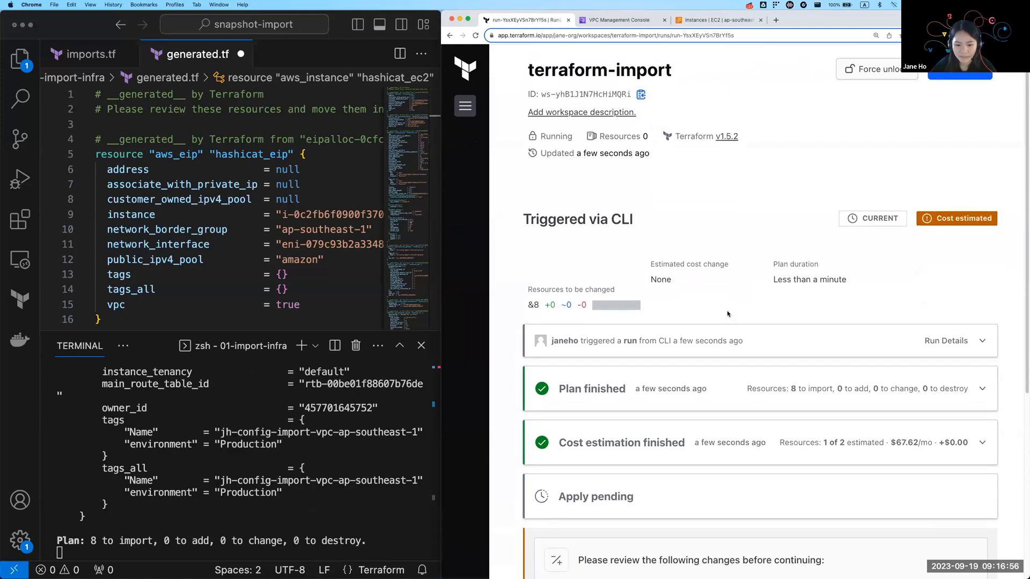
Step: Confirm & Apply the run so the apply imports all 8 resources
scroll(down, 3)
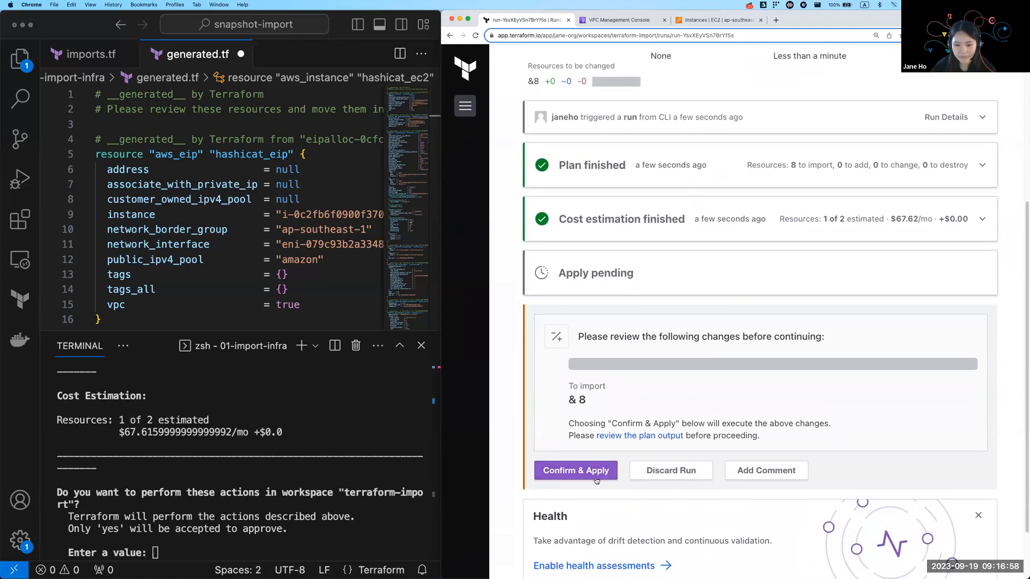
click(575, 470)
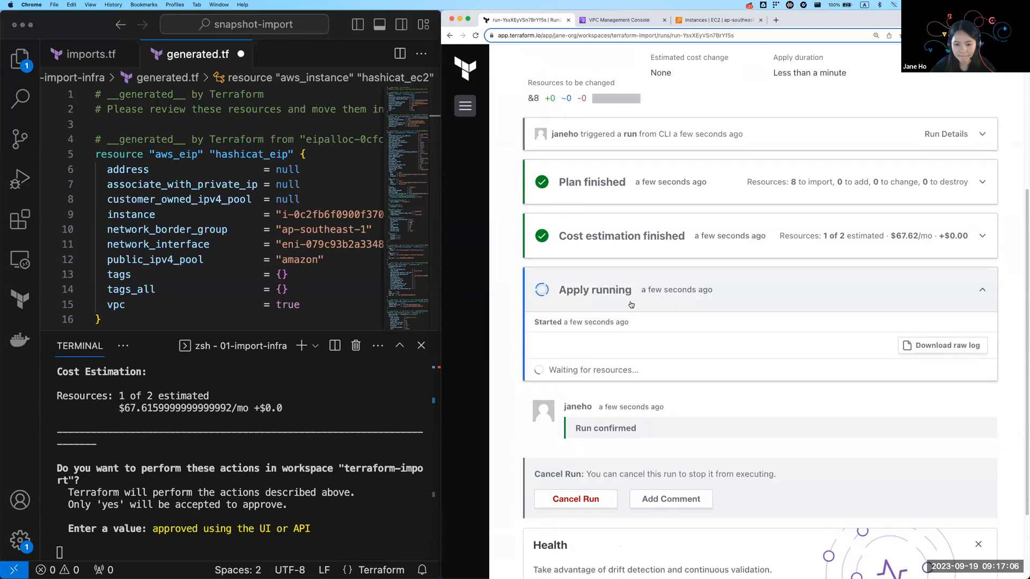
mouse_move(499, 126)
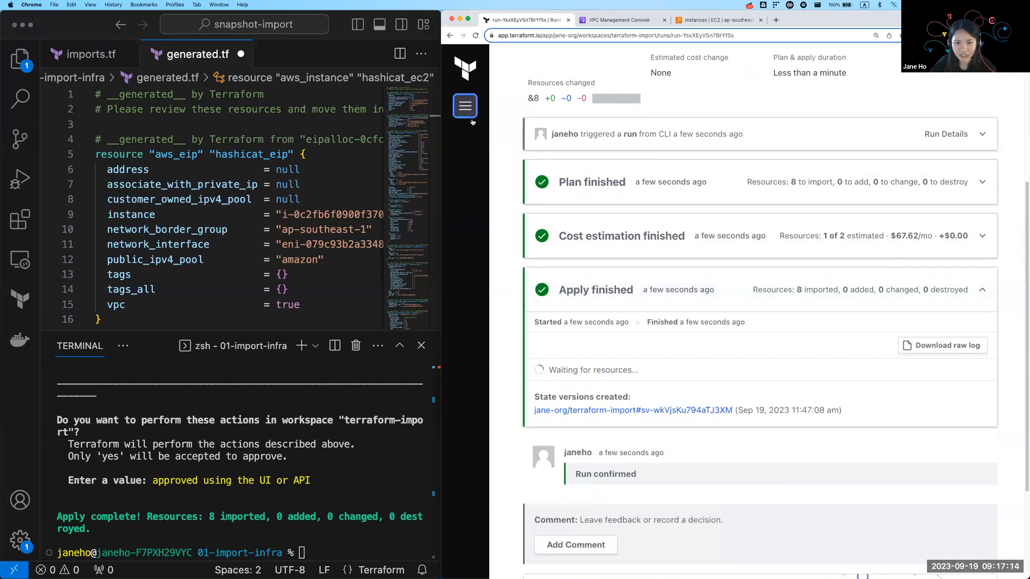
click(464, 107)
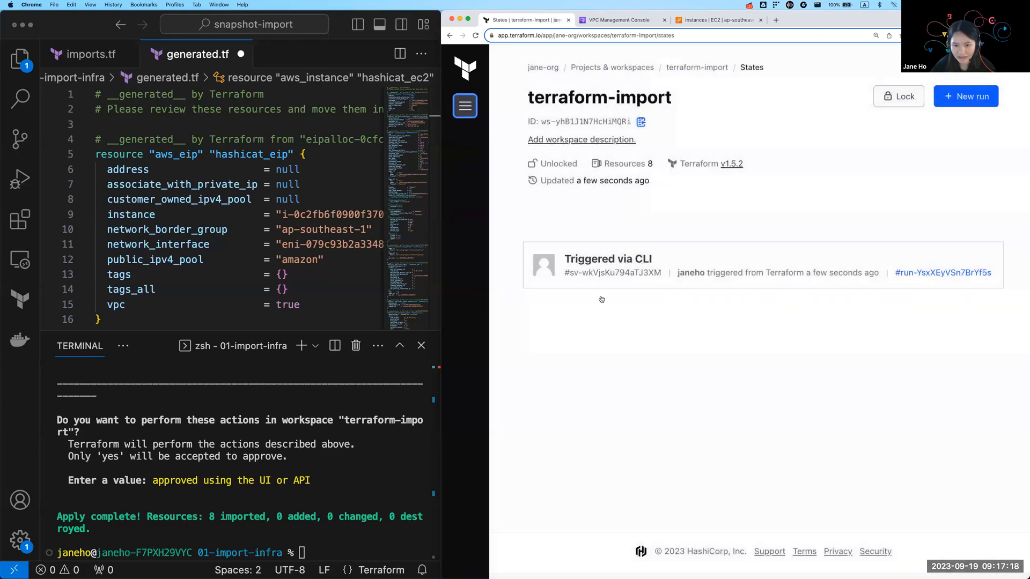
Step: View the newest state version's JSON showing serial 1 and the imported aws_eip
click(607, 259)
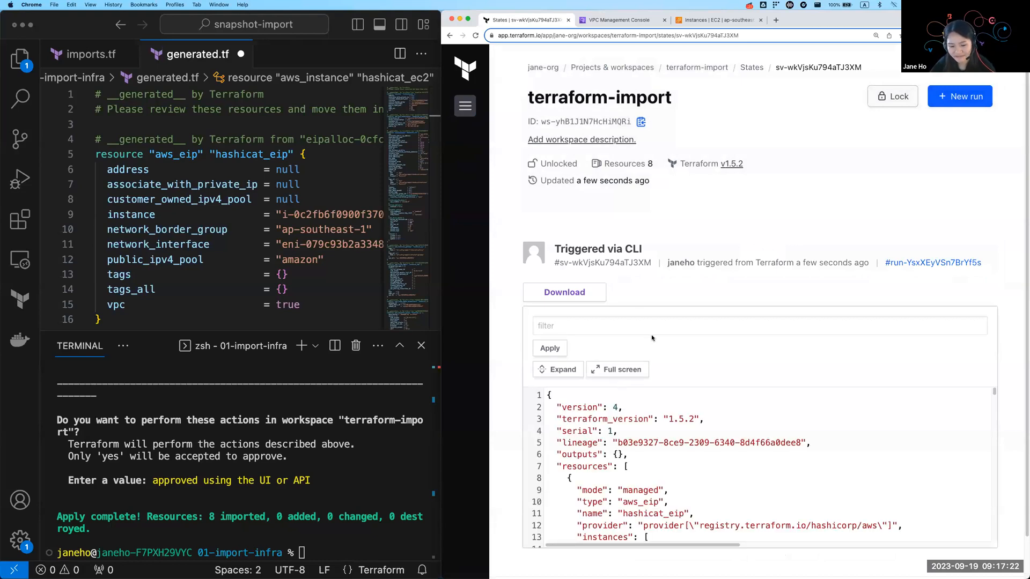
mouse_move(658, 314)
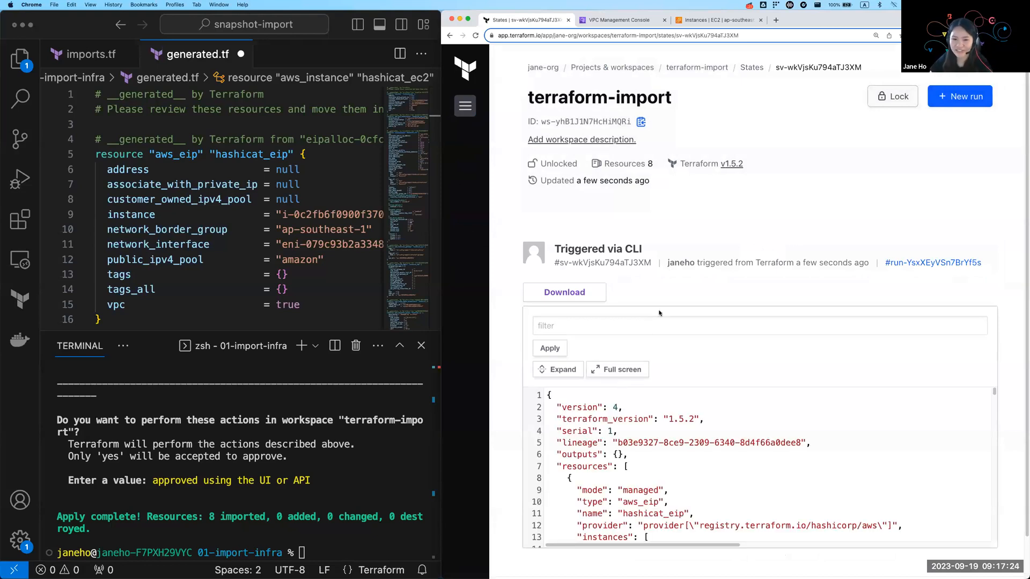
mouse_move(669, 340)
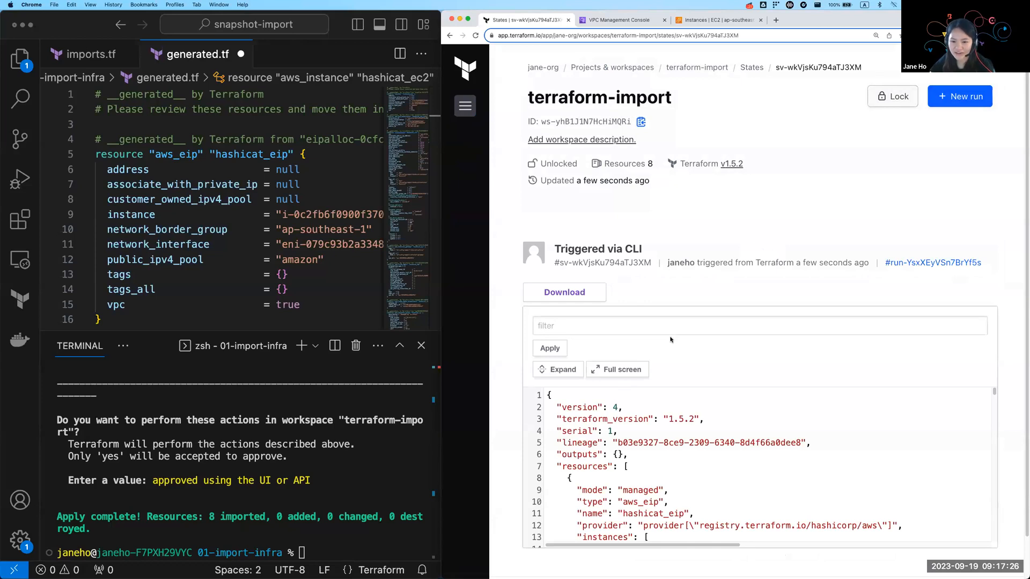
mouse_move(652, 209)
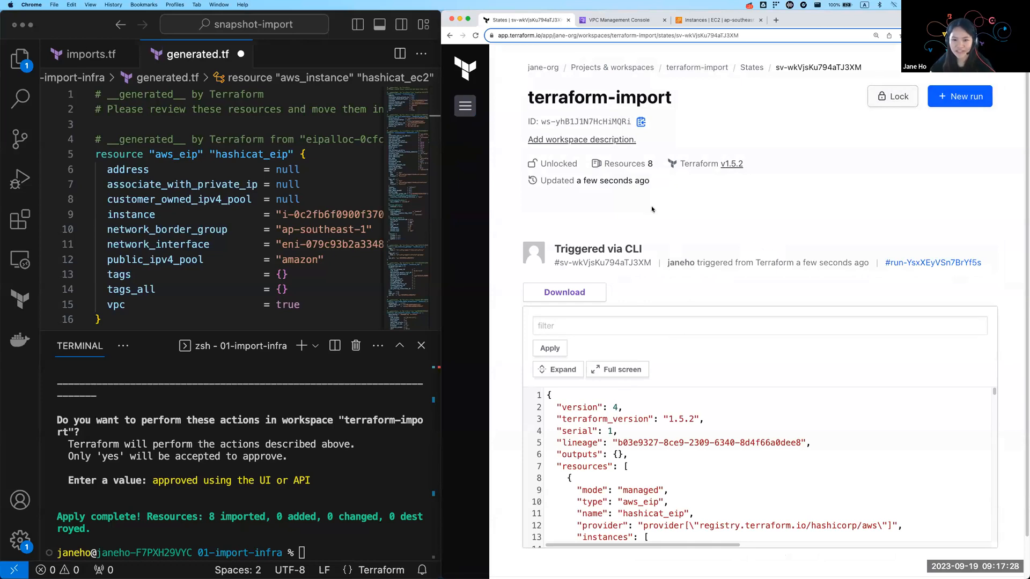
mouse_move(681, 233)
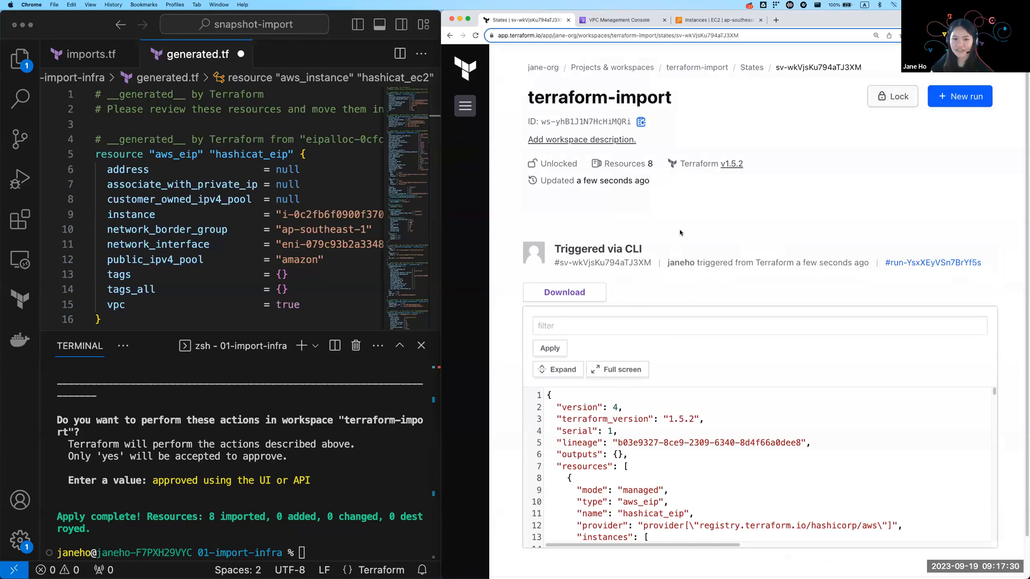
mouse_move(595, 315)
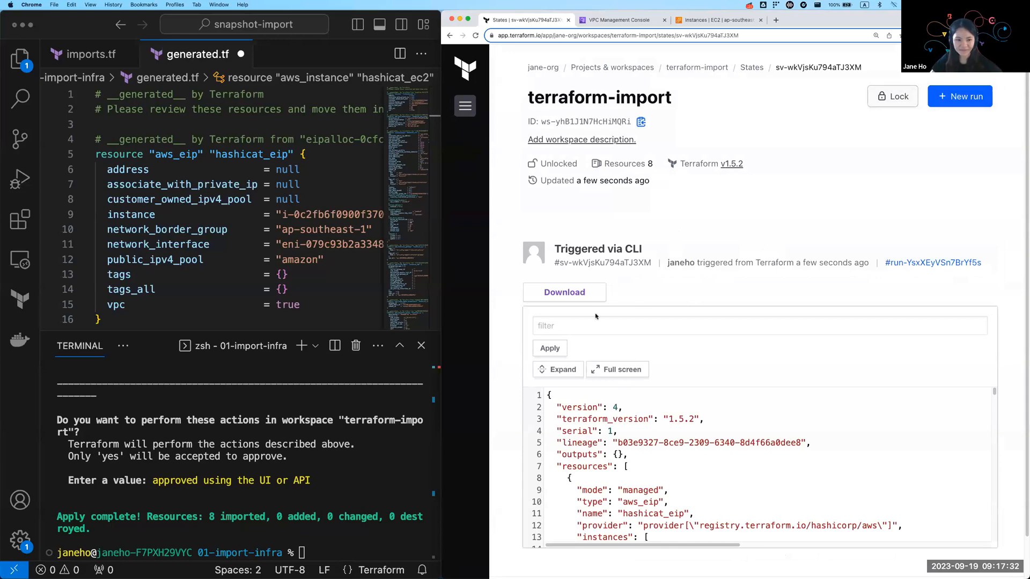